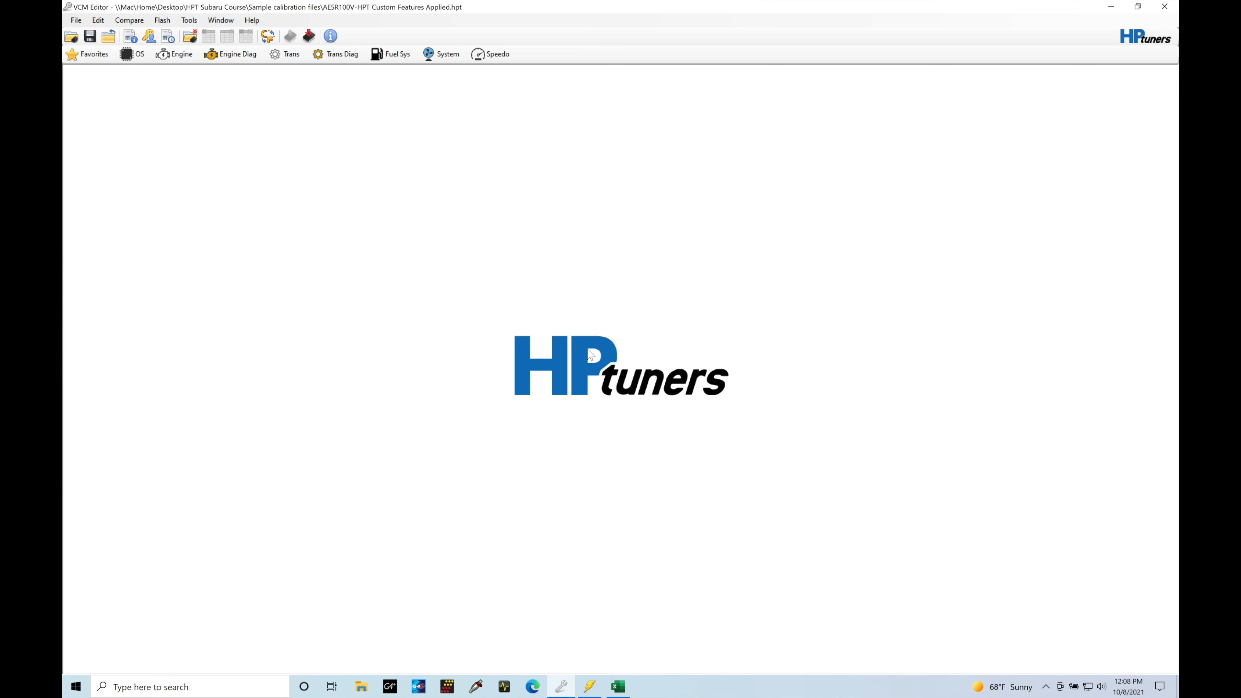
mouse_move(918, 102)
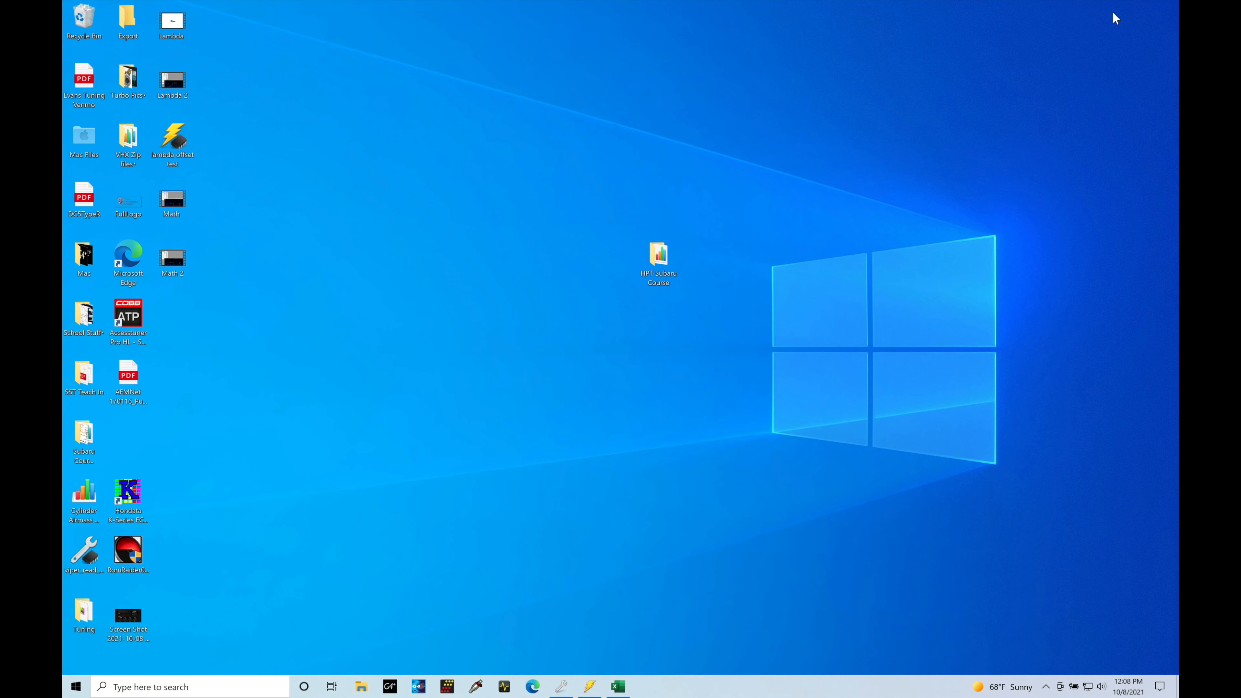
mouse_move(723, 258)
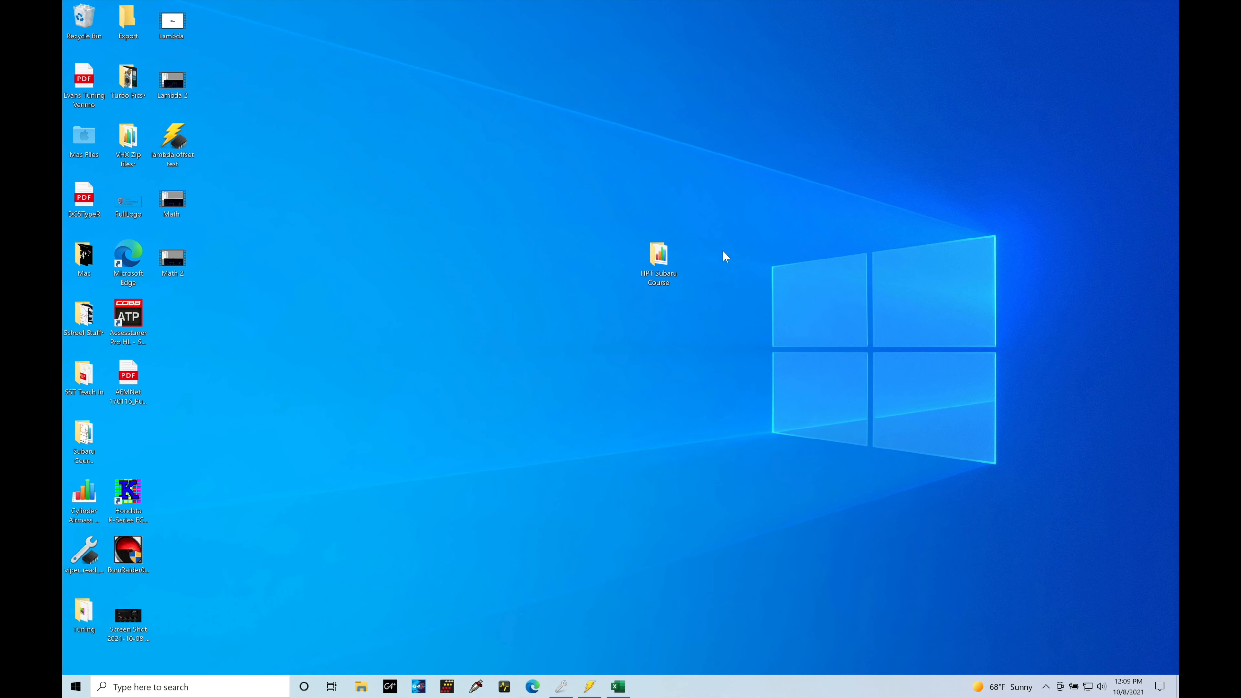
Copy the Virtual Dyno zip from the HPT Subaru Course folder to the desktop and view its setup files.
double_click(658, 256)
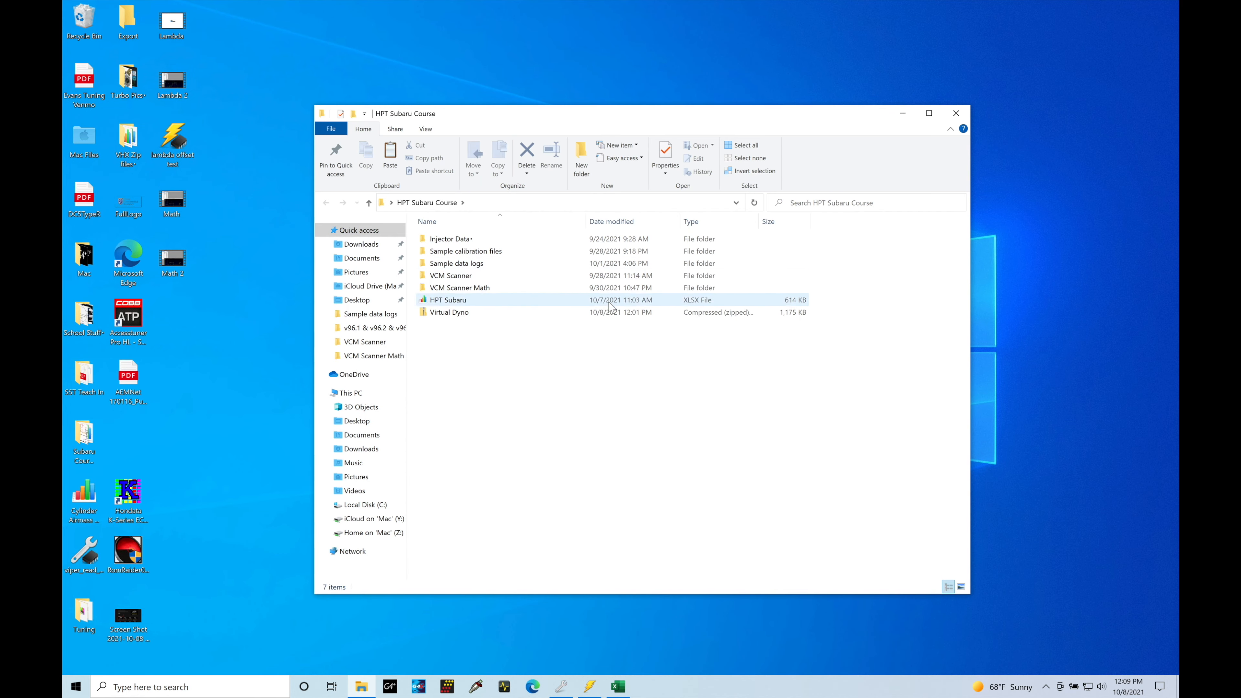
left_click(475, 312)
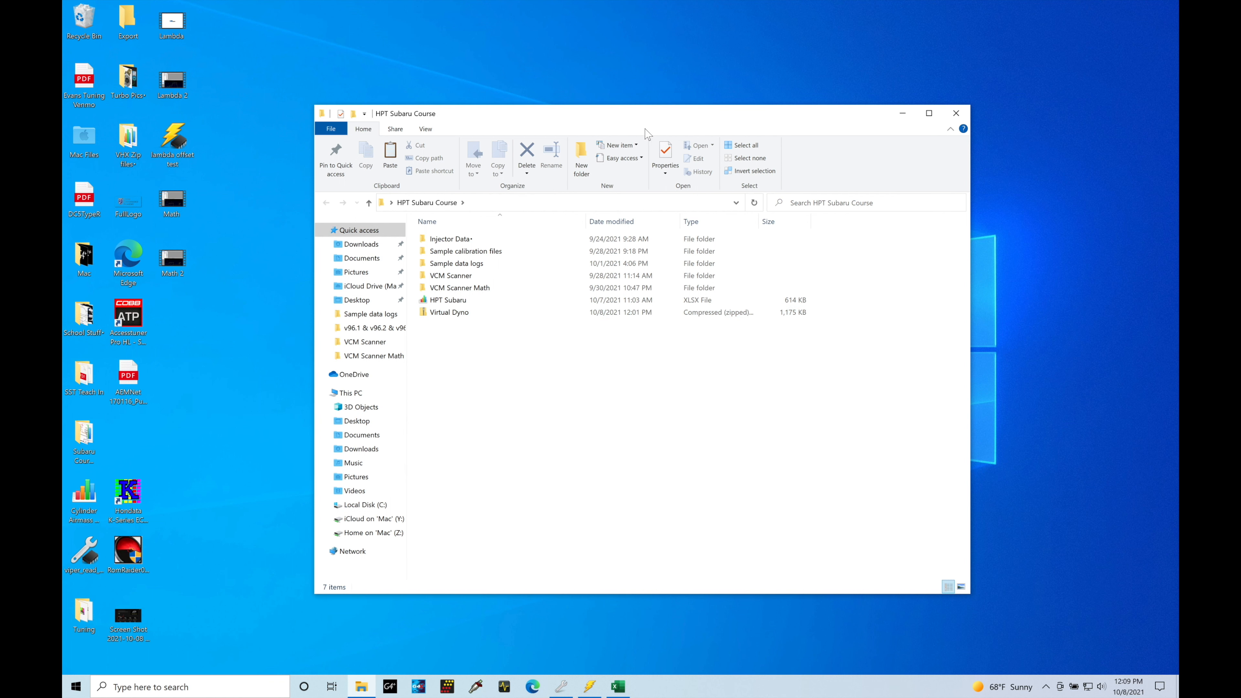
left_click_drag(645, 113, 791, 113)
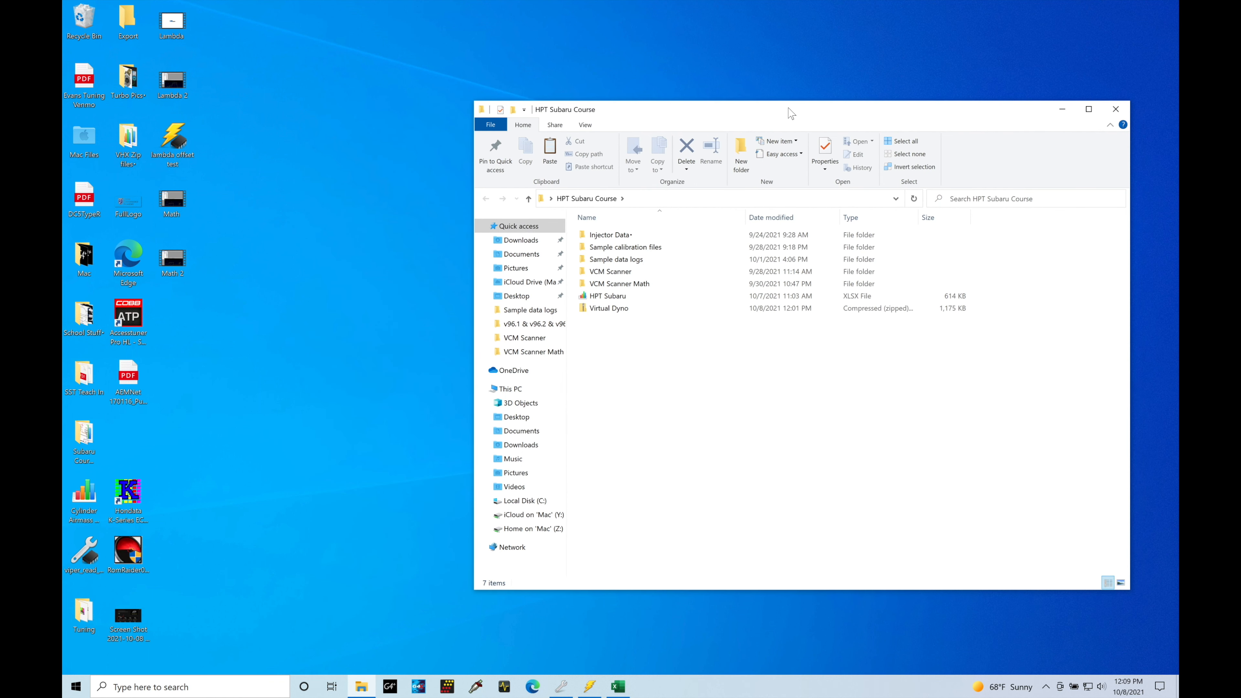
left_click(608, 296)
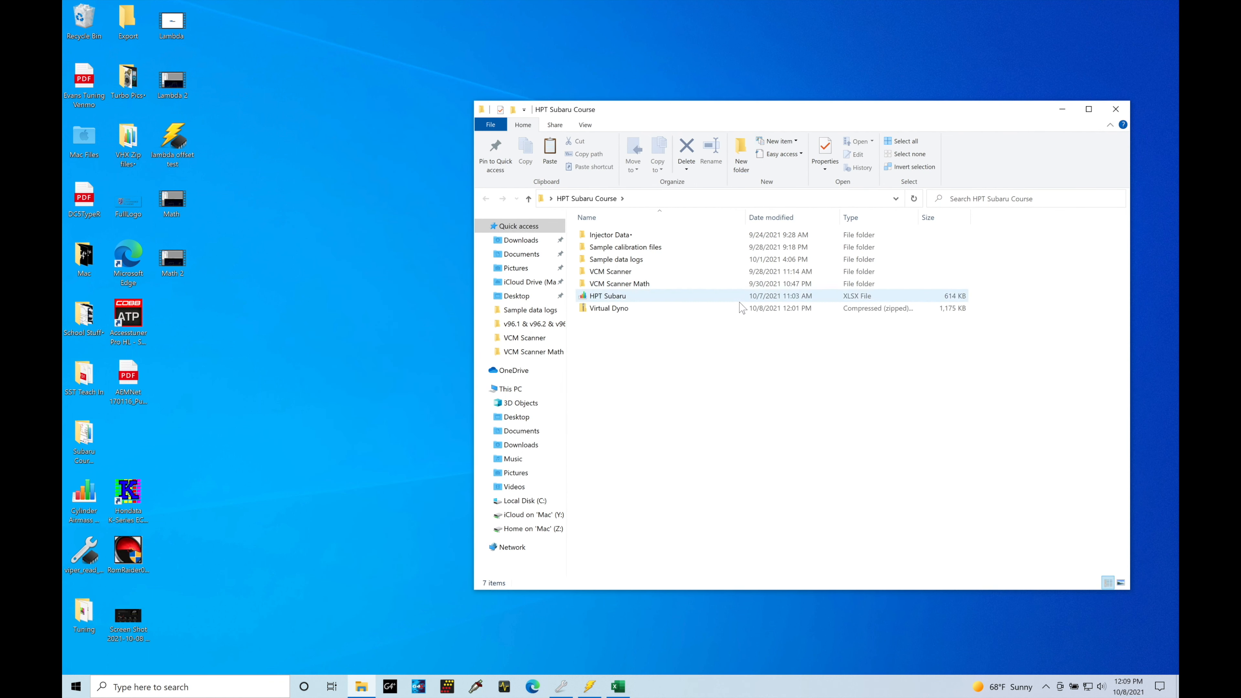
left_click(609, 308)
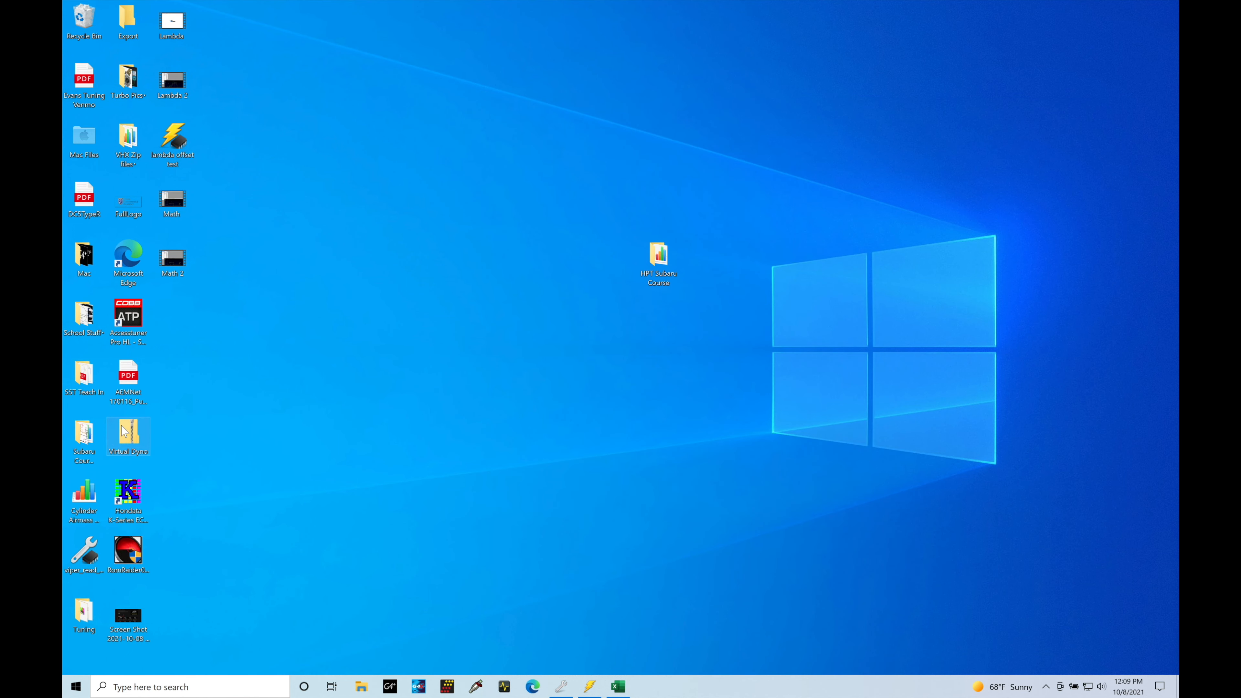
double_click(127, 434)
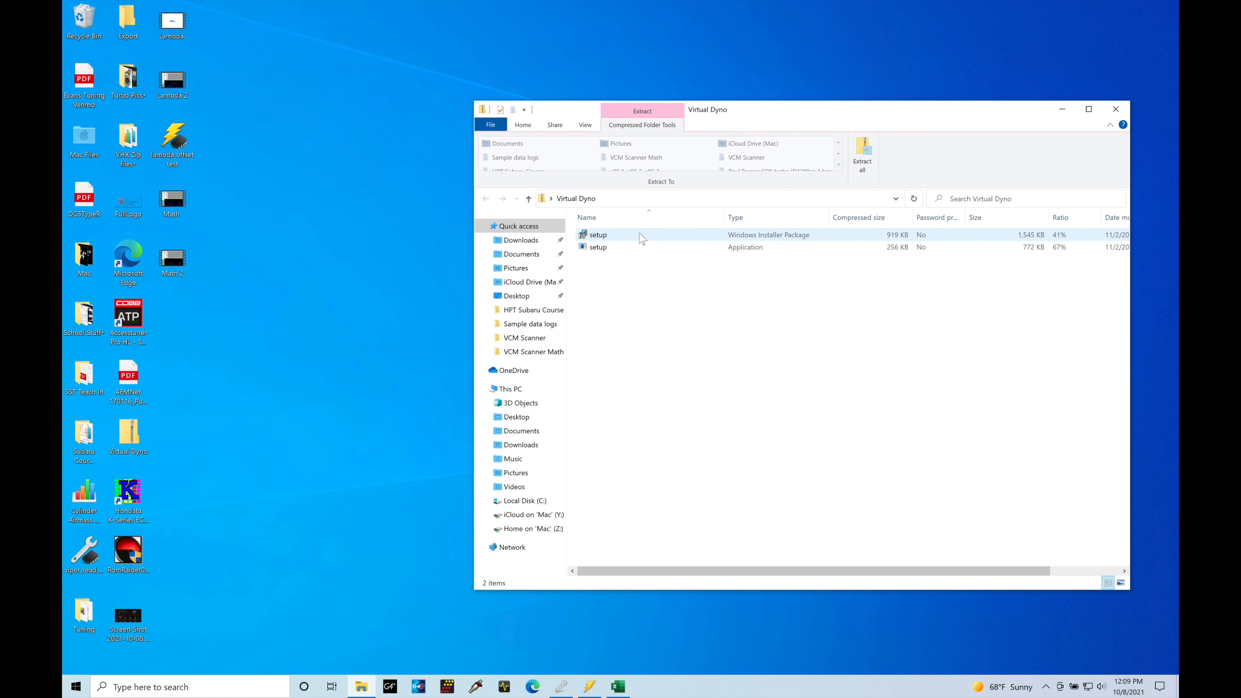
Run the Windows Installer setup package, accepting the default folder for everyone, and finish the install.
left_click(625, 234)
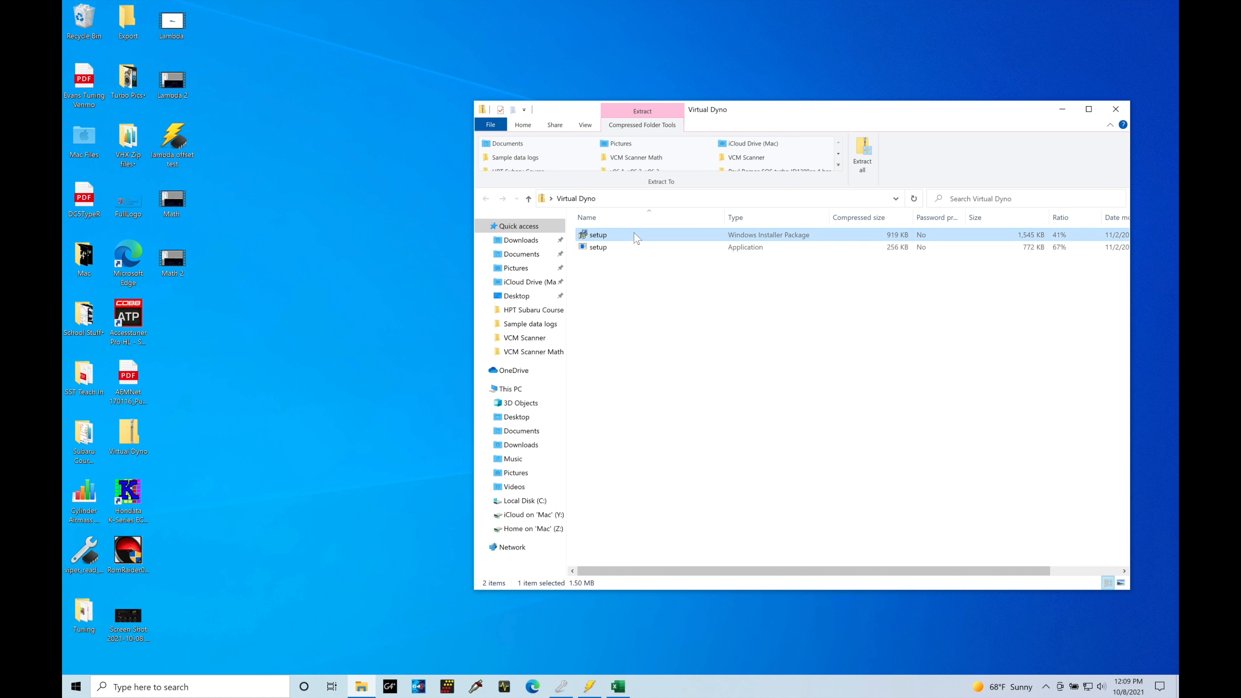
double_click(597, 233)
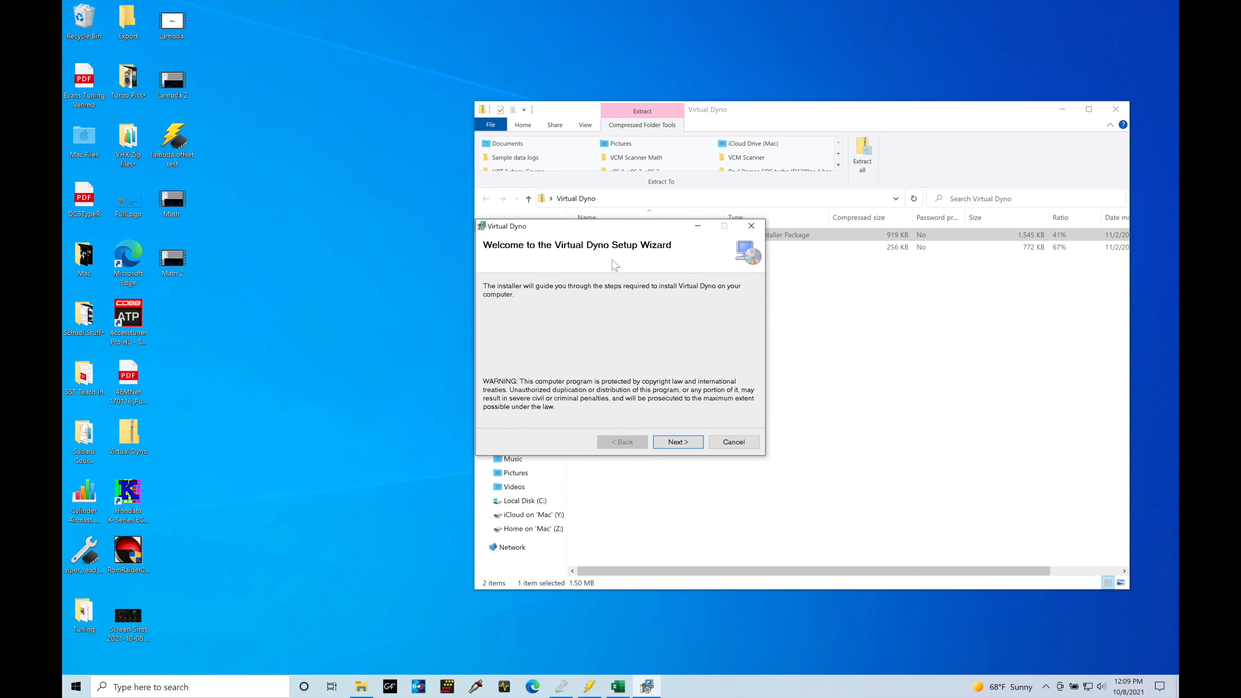
mouse_move(748, 398)
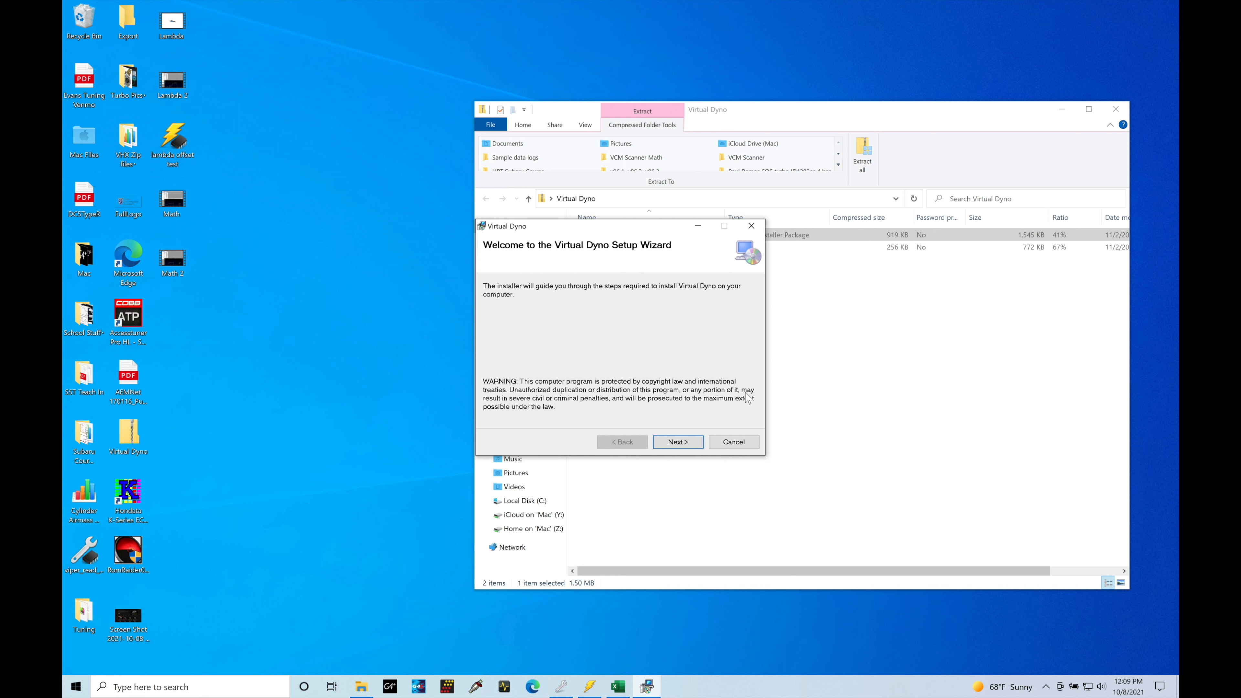
left_click(677, 441)
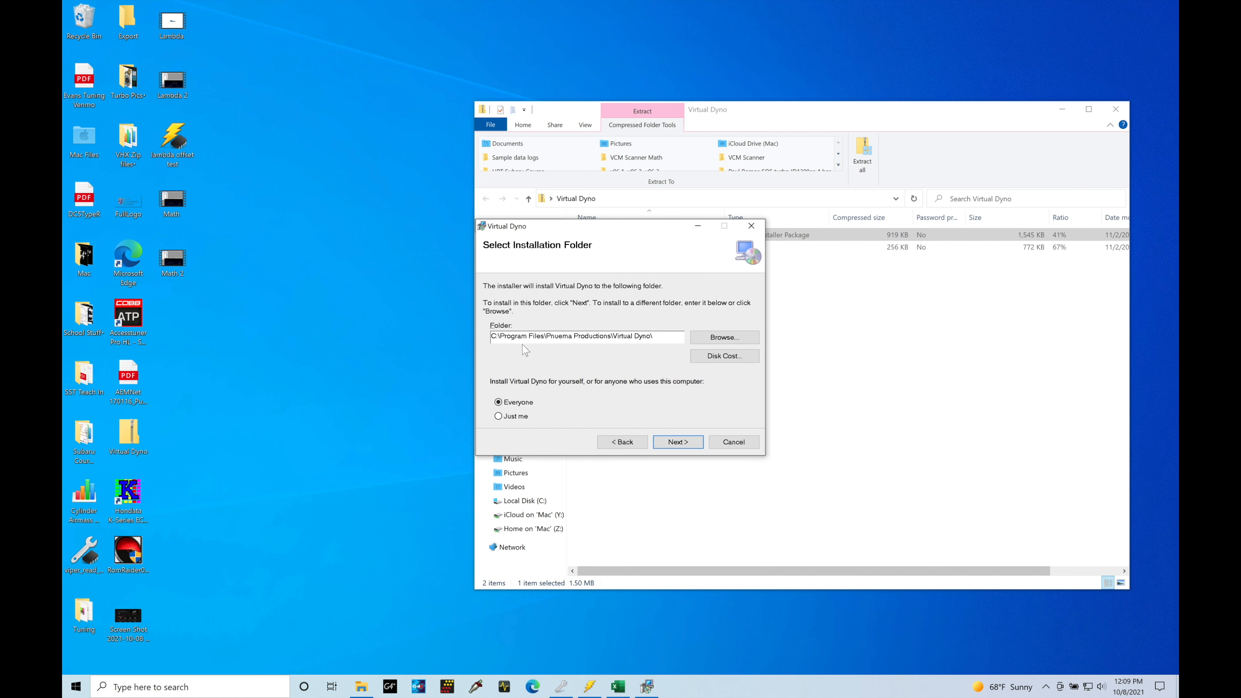
mouse_move(575, 353)
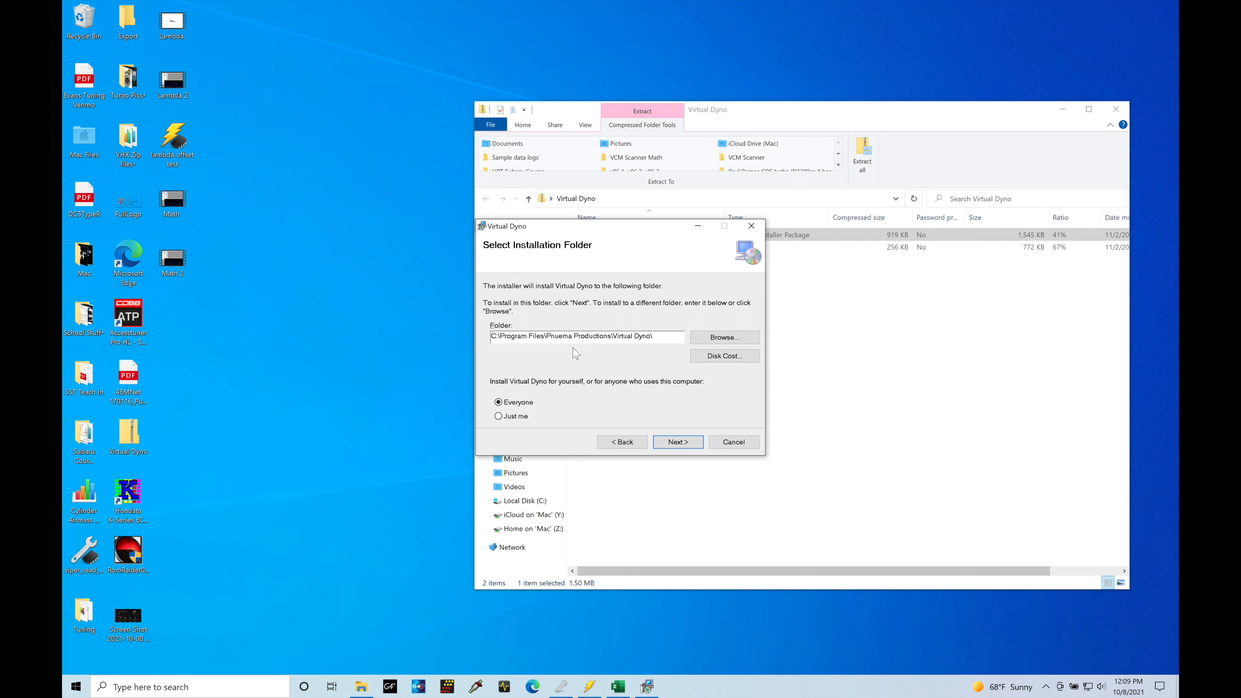
mouse_move(633, 349)
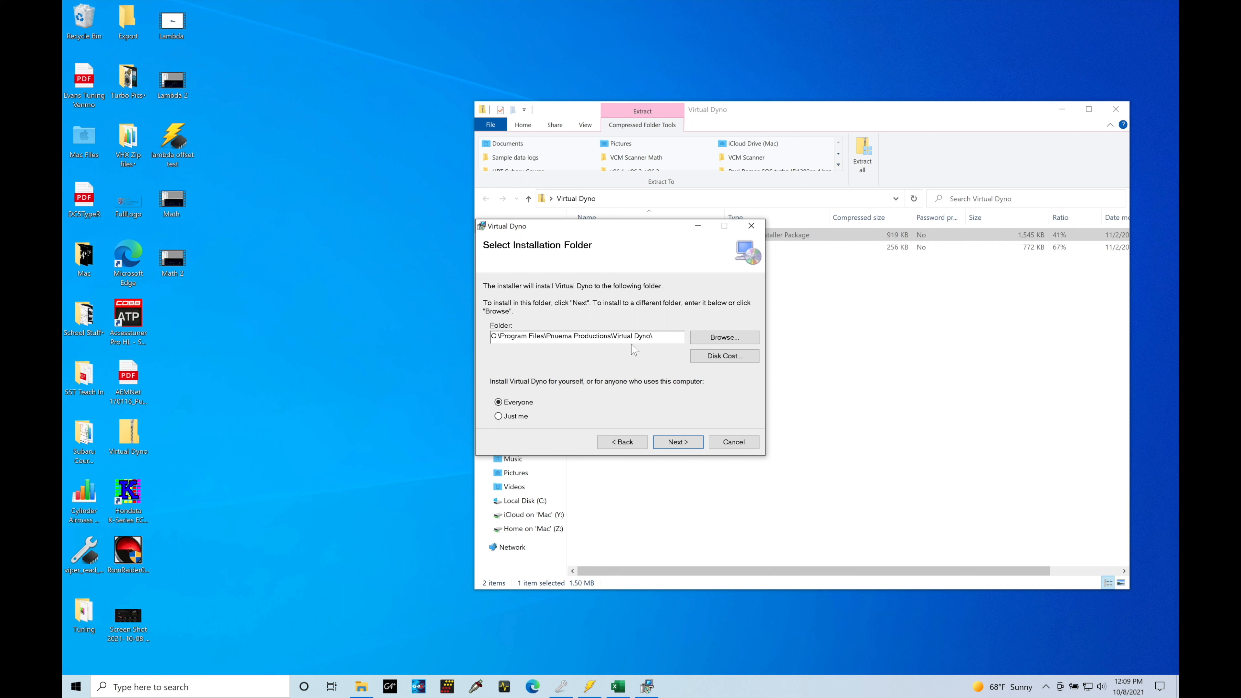
left_click(677, 442)
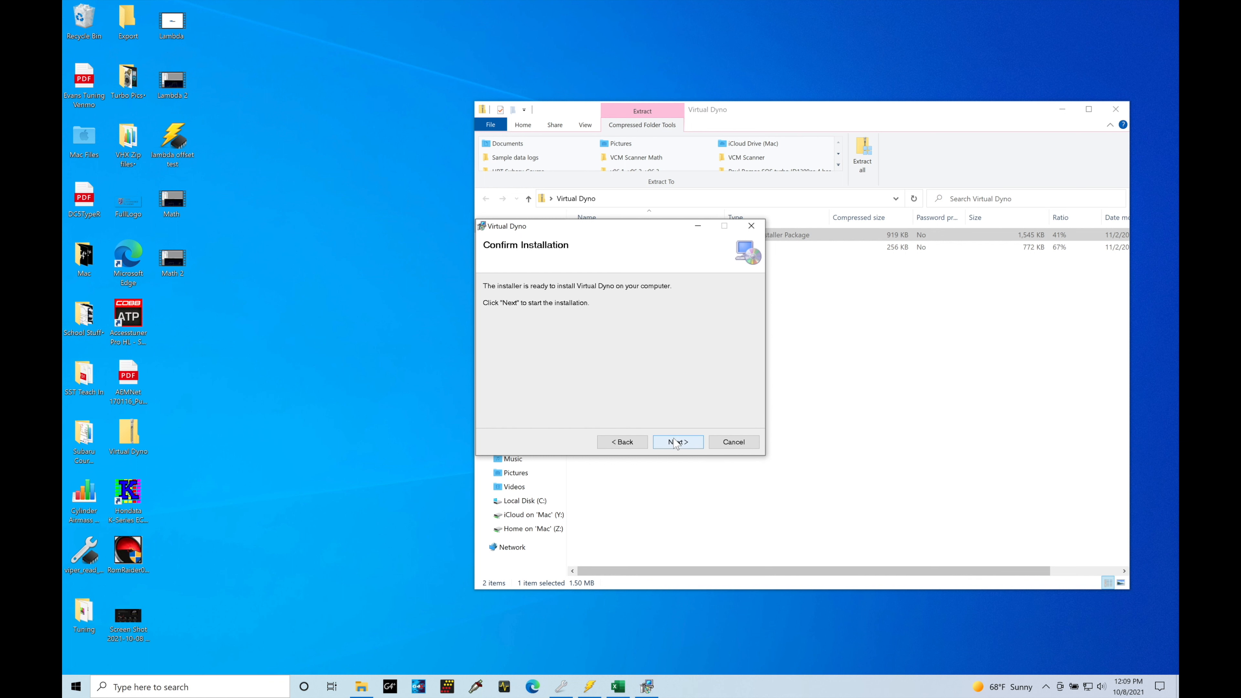
left_click(677, 441)
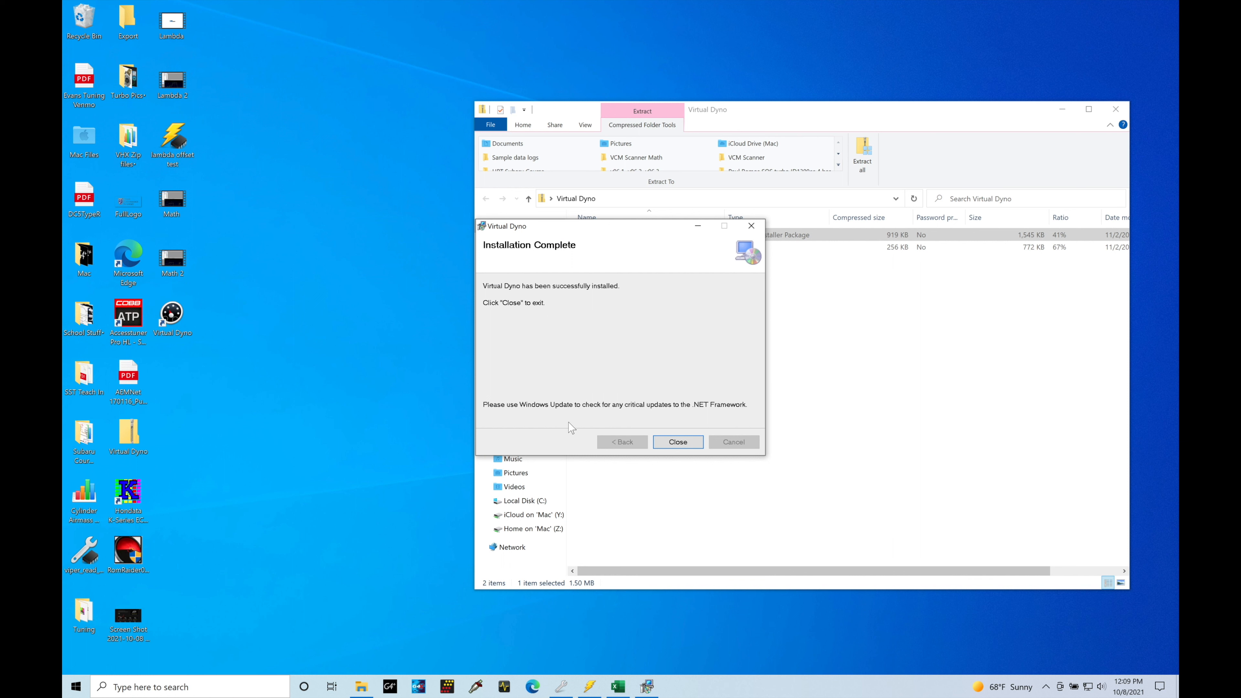
mouse_move(176, 295)
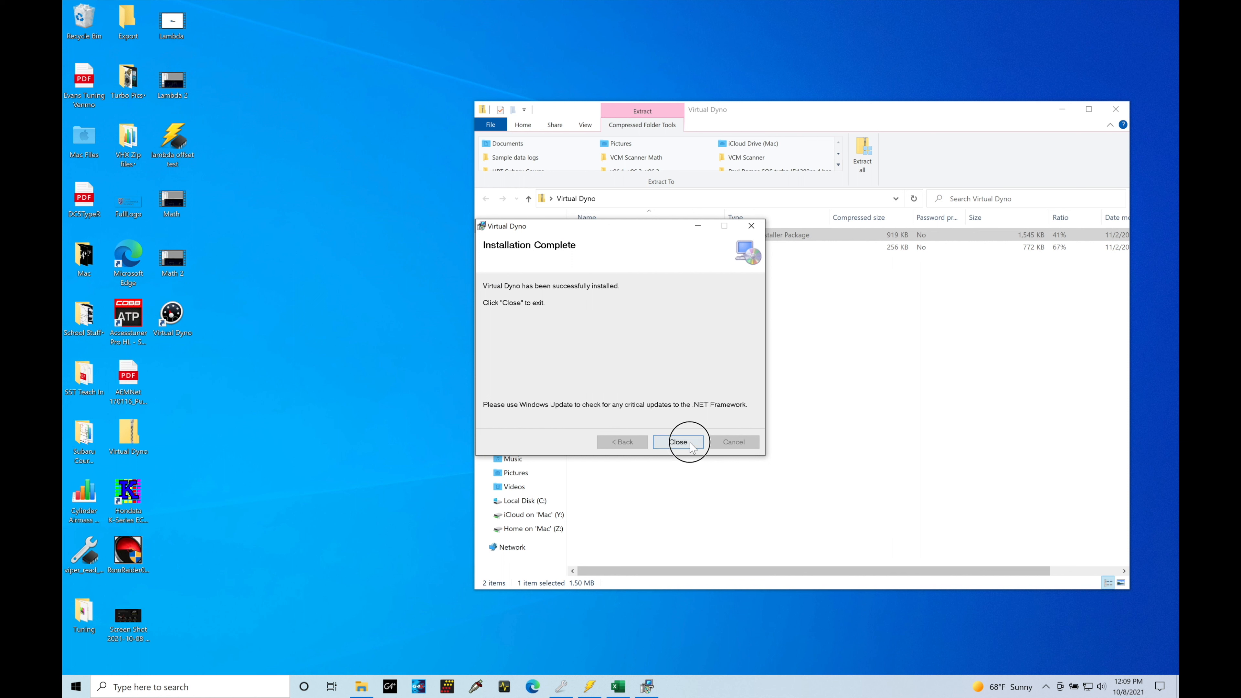
left_click(677, 441)
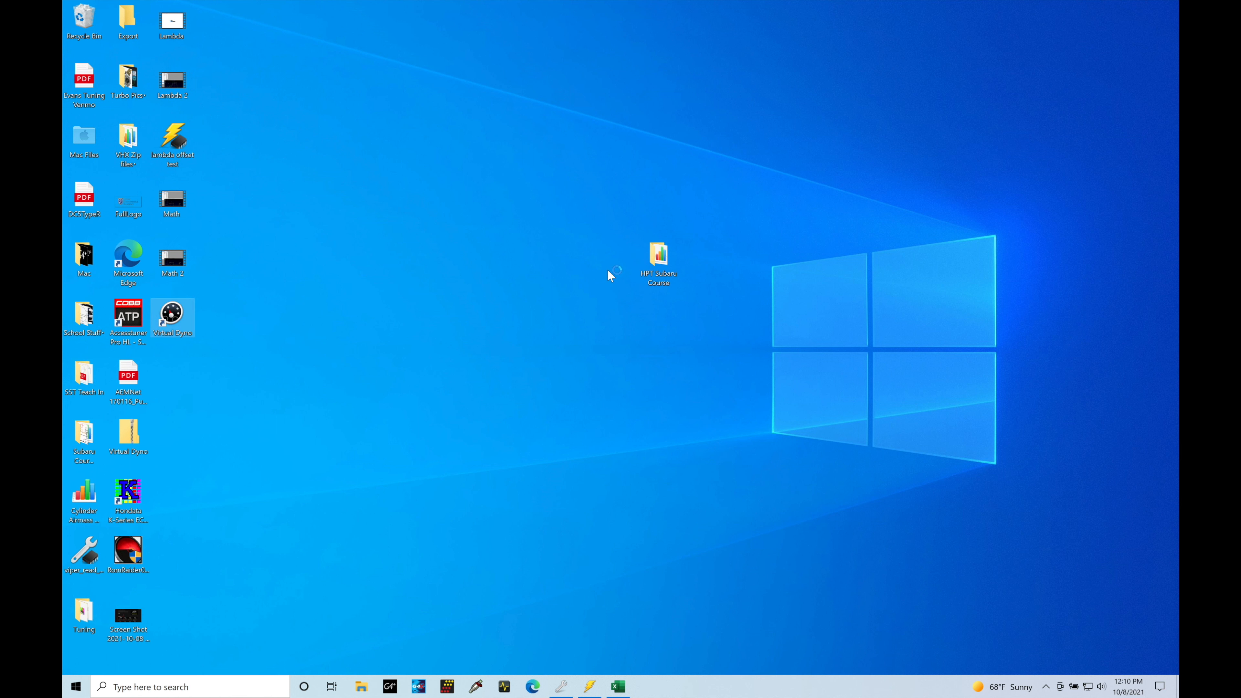
Launch Virtual Dyno from its desktop shortcut, maximize it, and show the File menu commands.
double_click(172, 315)
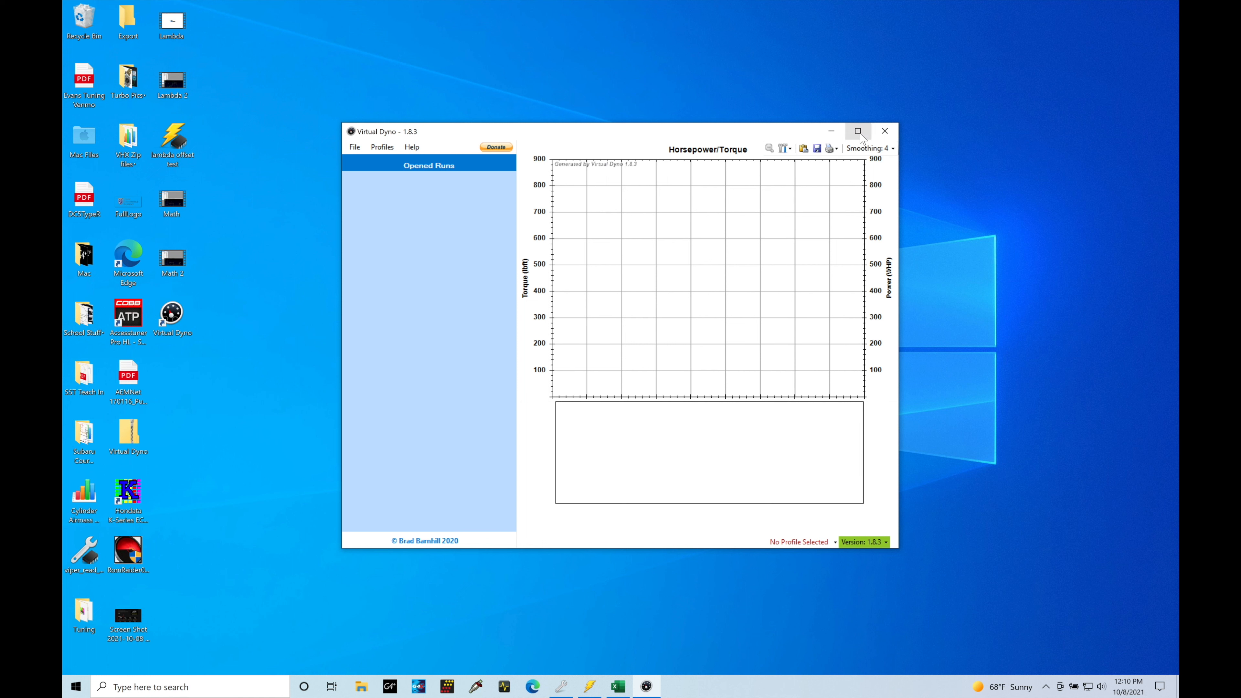
mouse_move(857, 130)
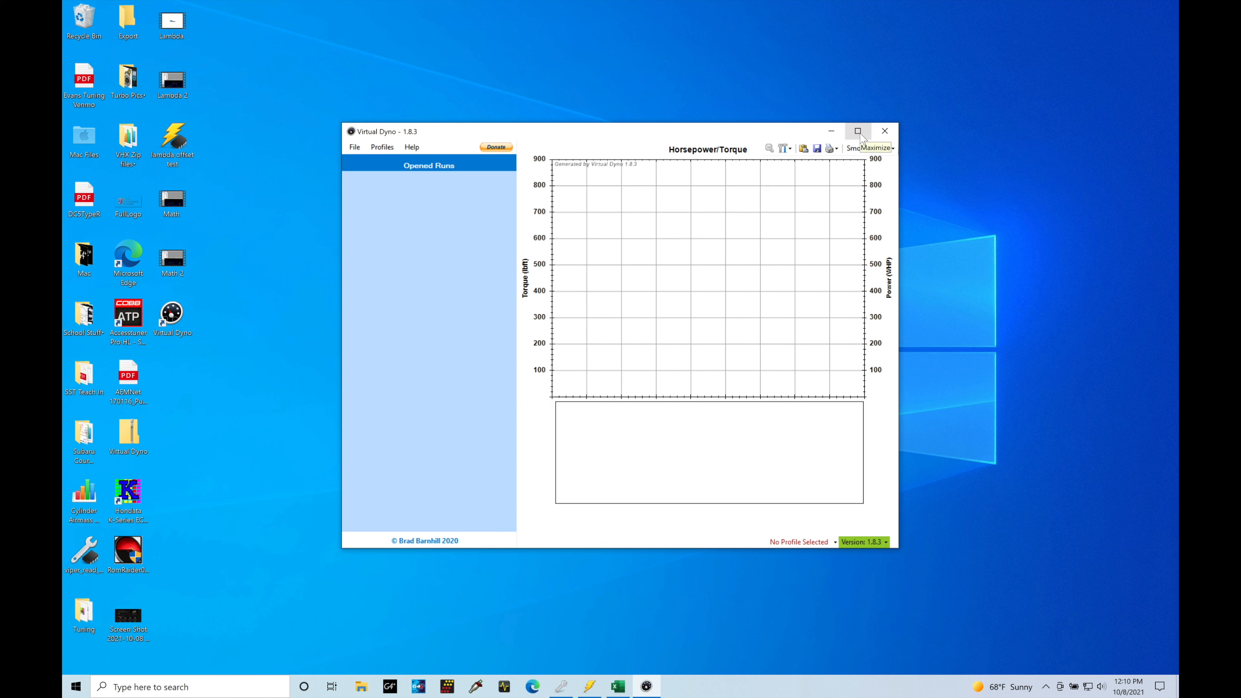
mouse_move(853, 140)
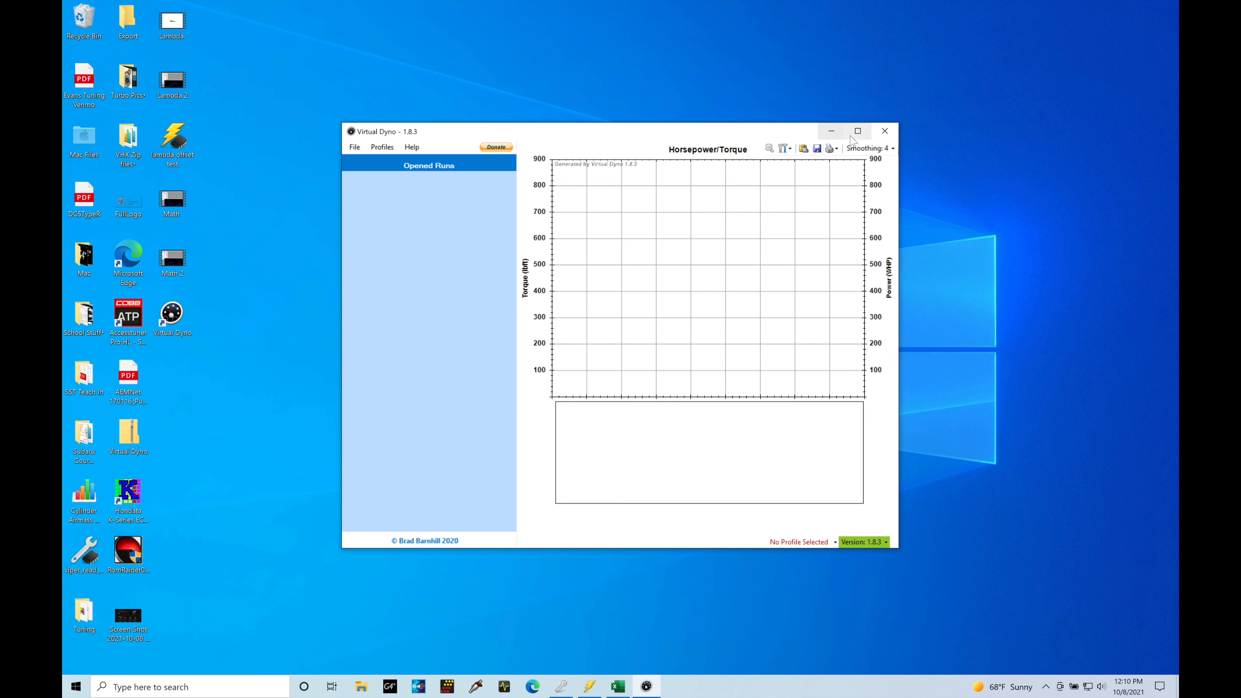
left_click(857, 130)
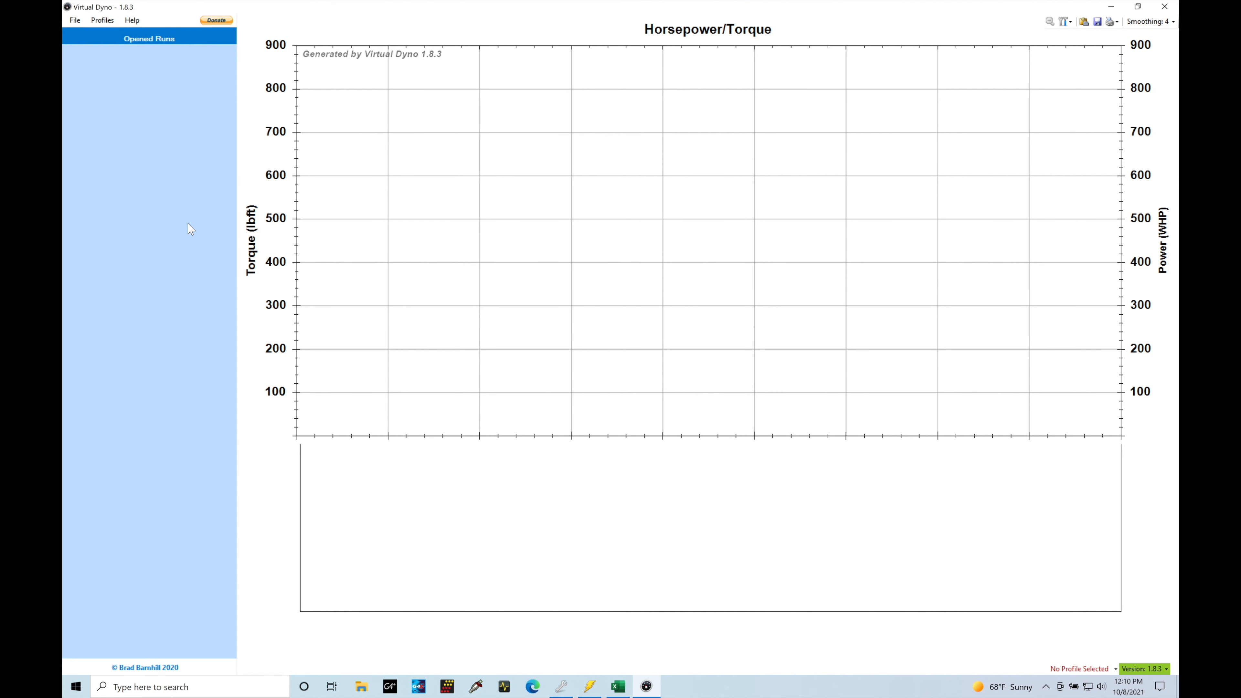
mouse_move(83, 89)
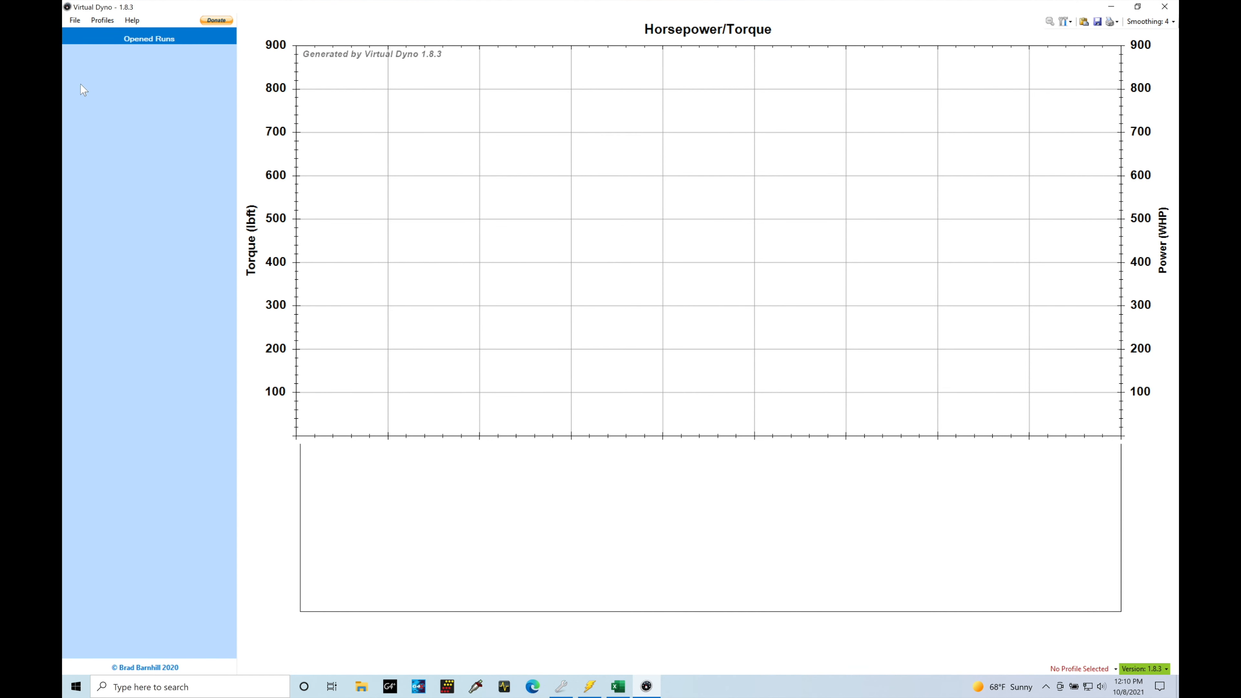
left_click(74, 20)
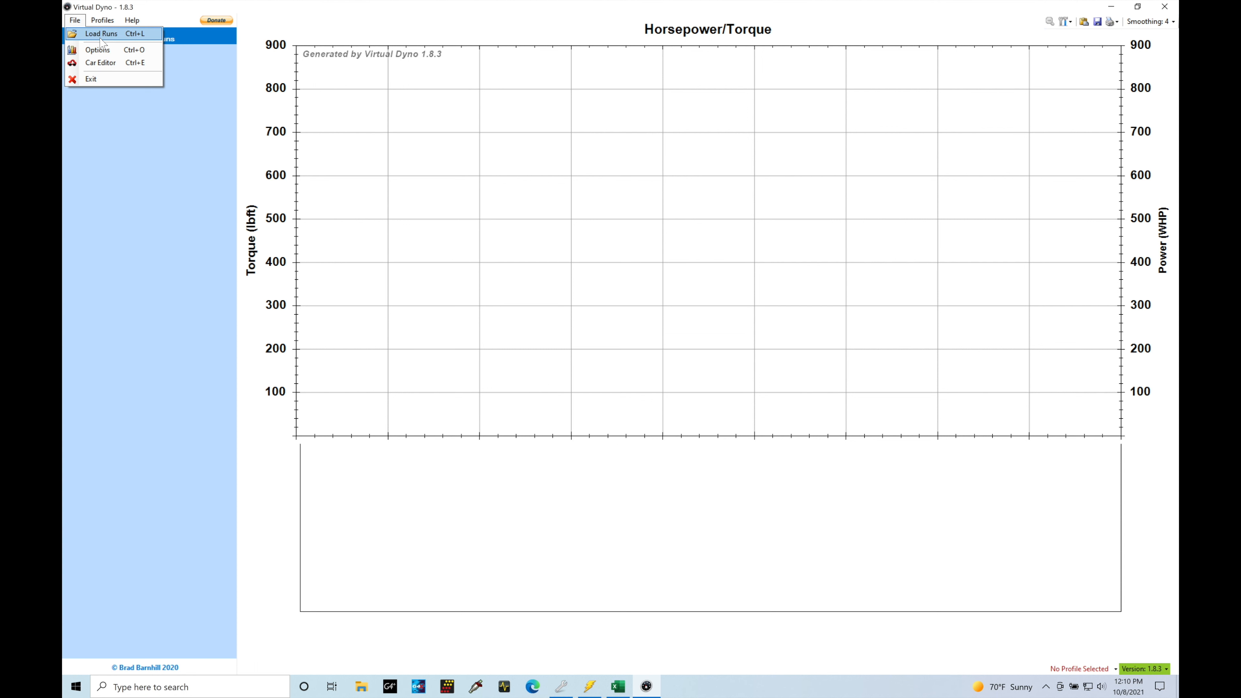
Review the Graph option checkboxes in the Options dialog and move to the Dyno settings.
left_click(97, 49)
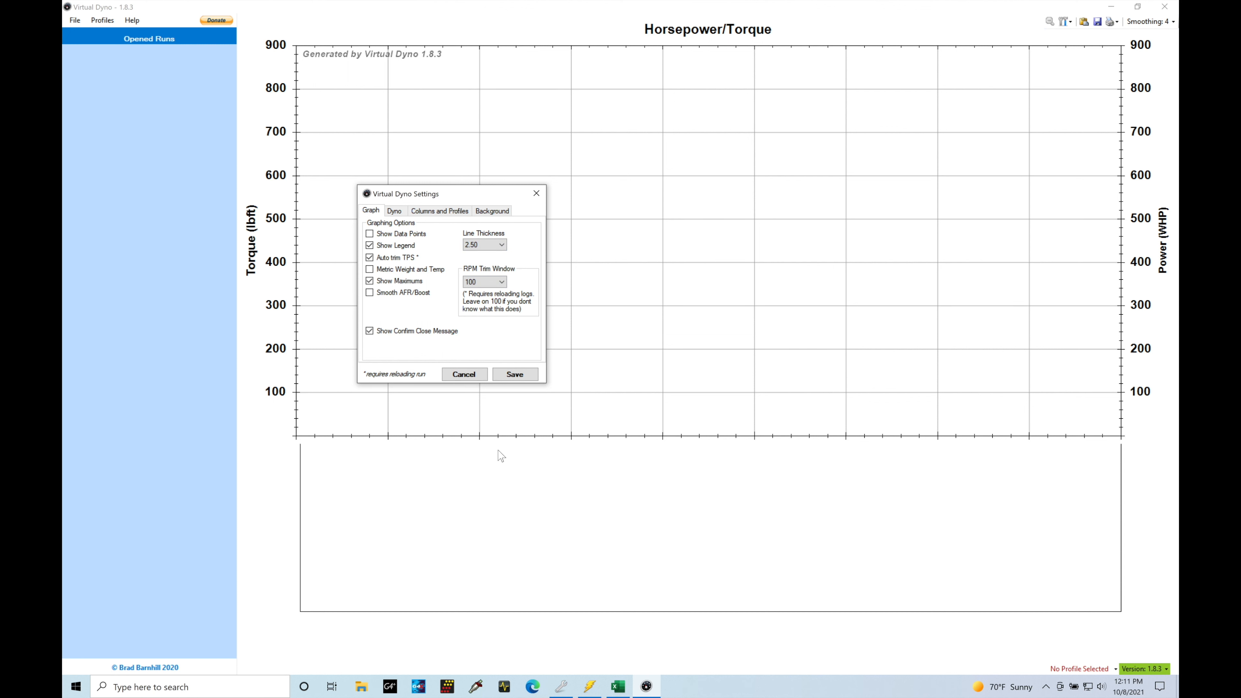
left_click(369, 245)
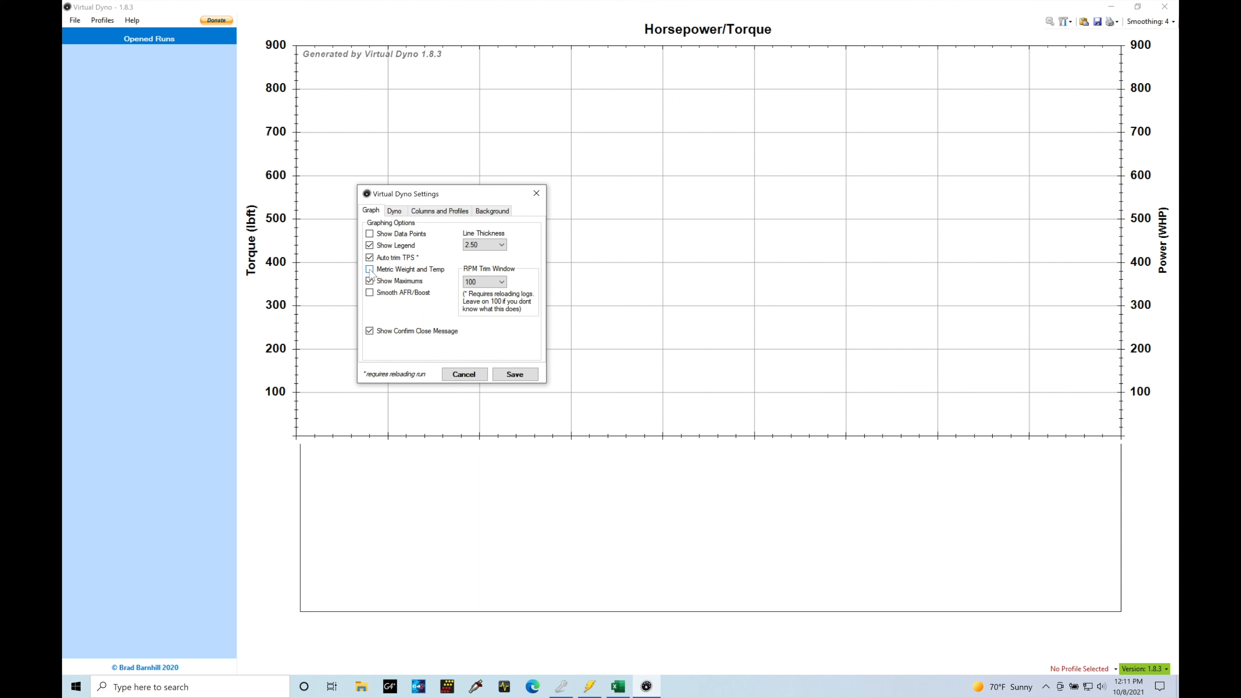
left_click(369, 269)
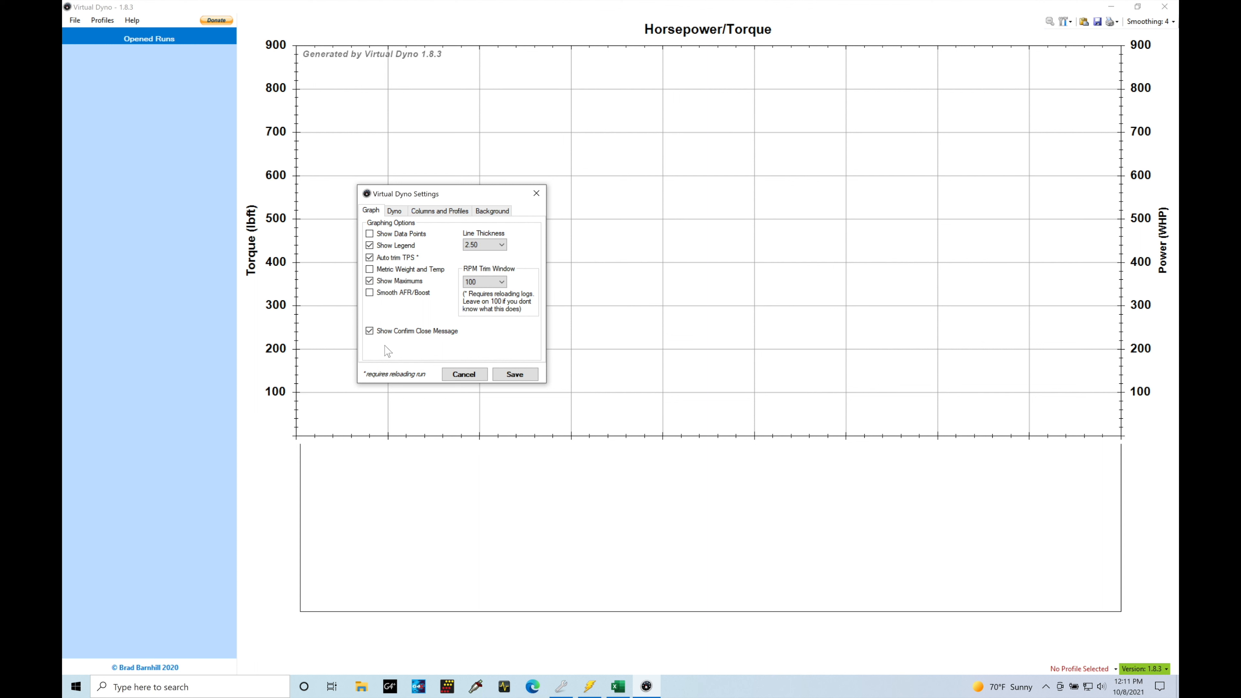
mouse_move(488, 473)
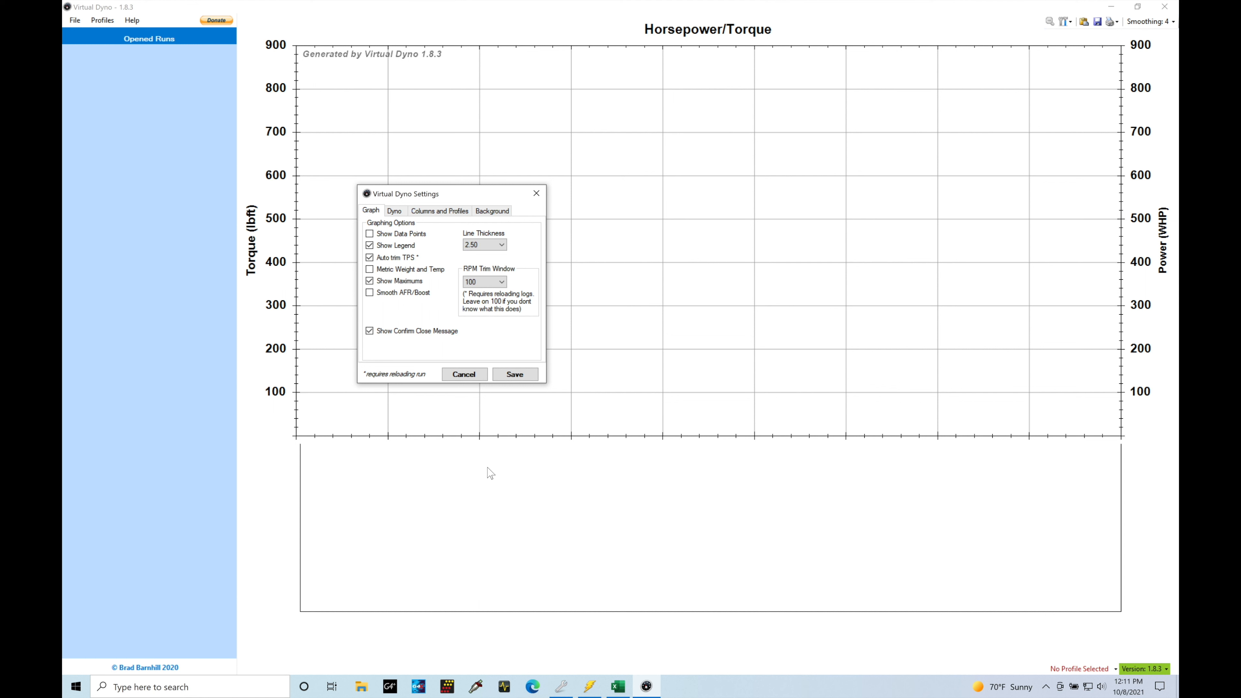
mouse_move(583, 72)
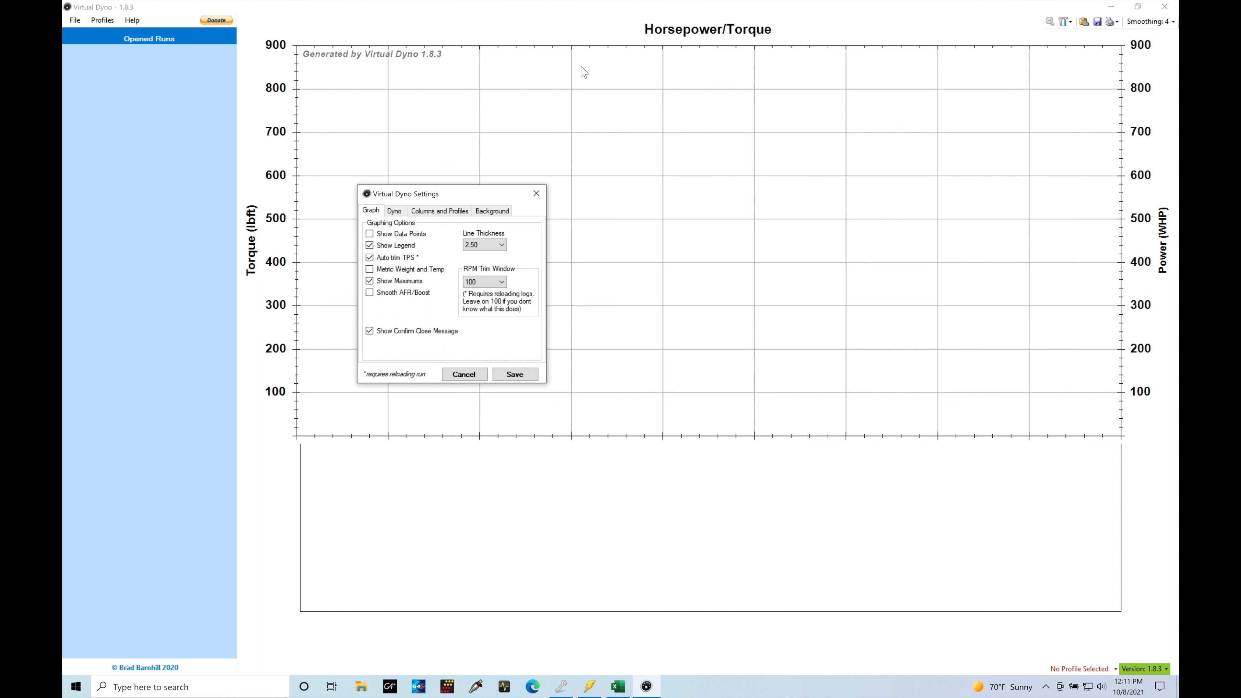
left_click(394, 211)
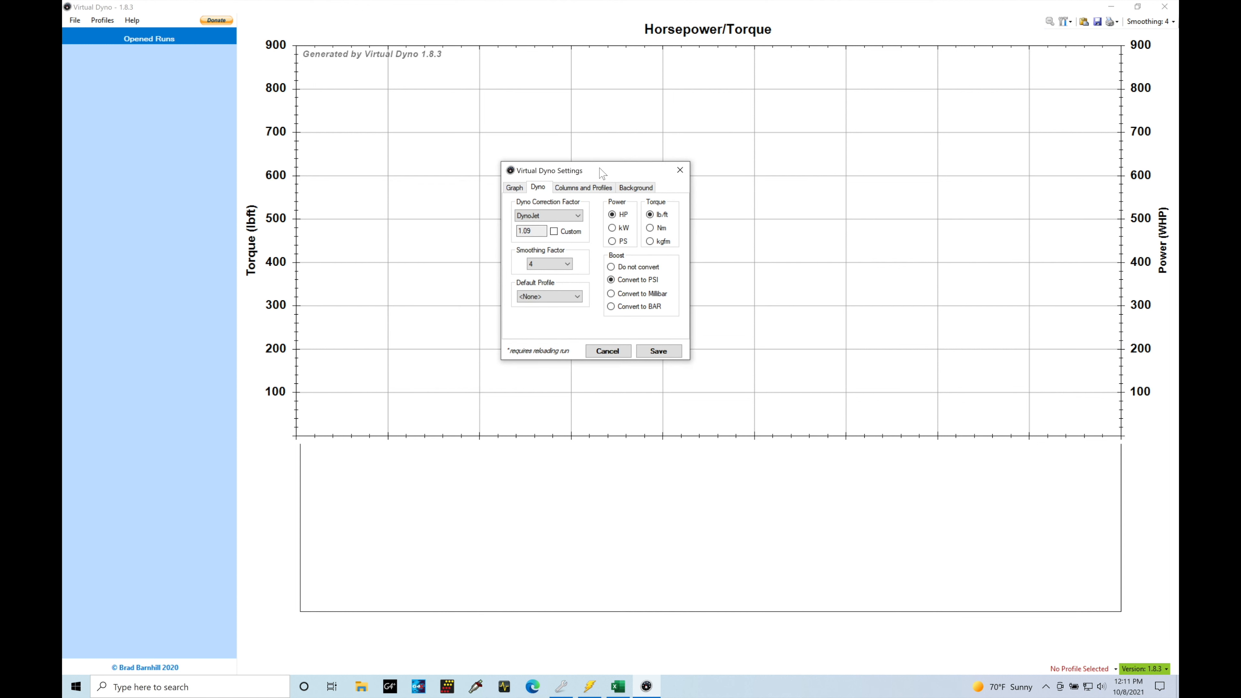
Try the Mustang Dyno and Virtual Dyno correction factors, then keep DynoJet selected.
left_click(546, 215)
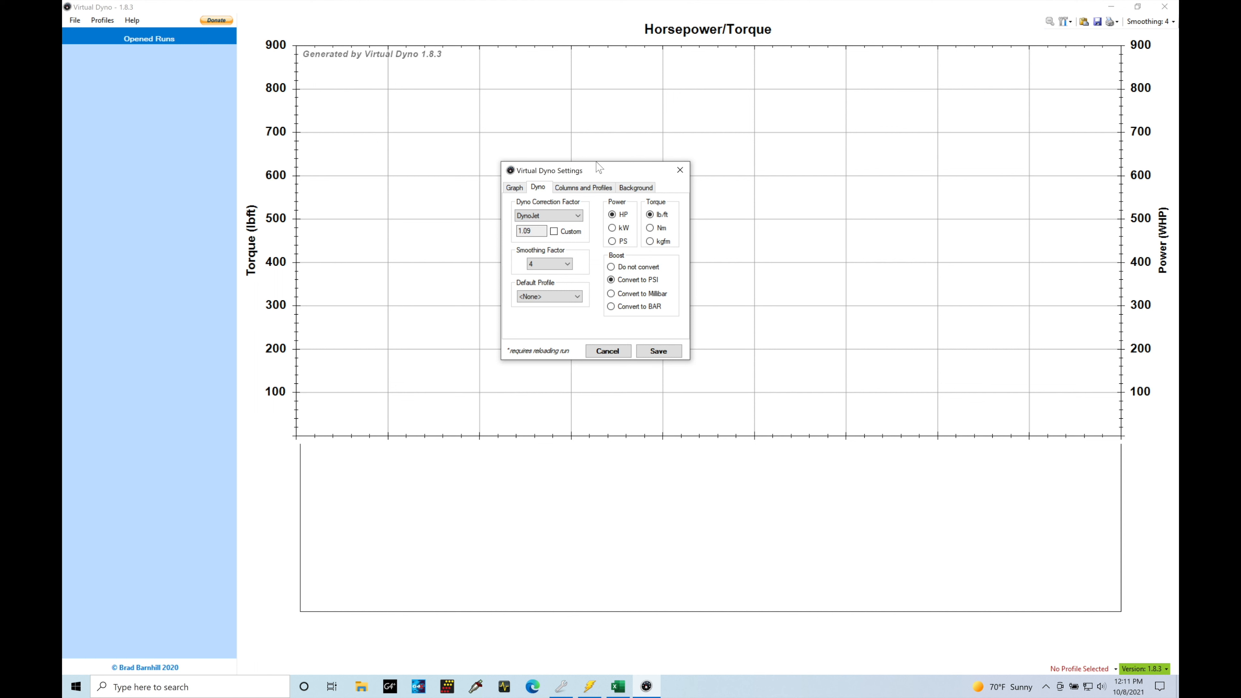
left_click(577, 215)
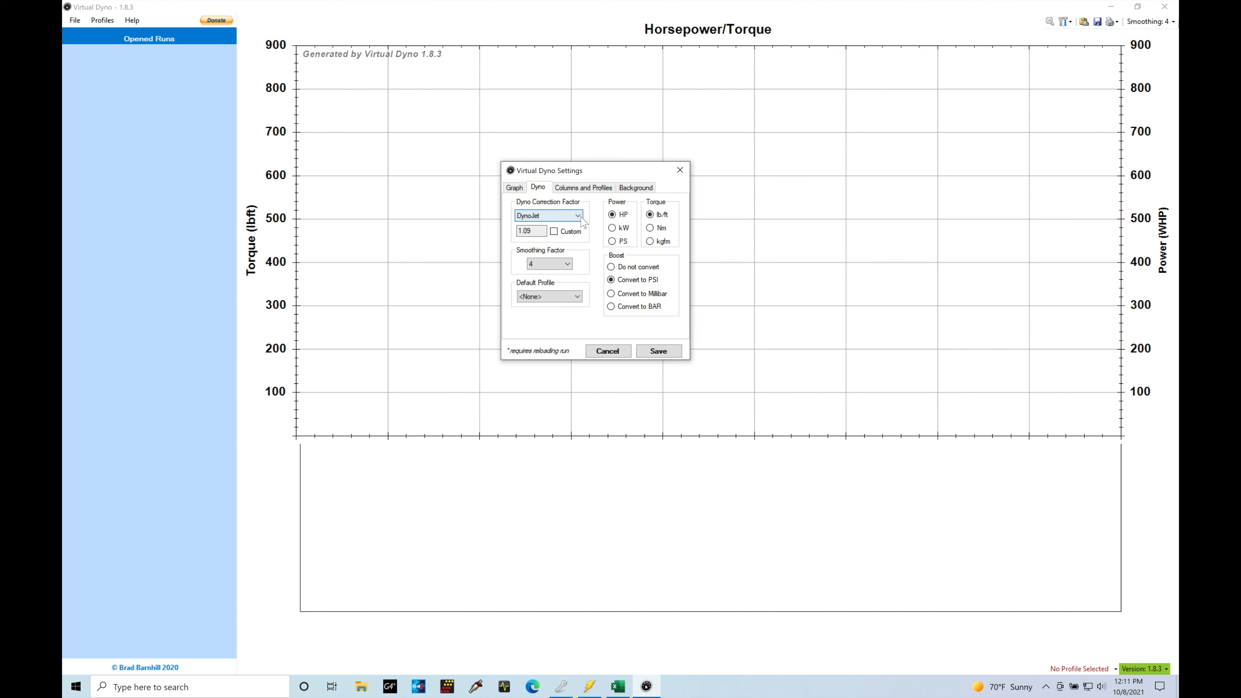
left_click(578, 216)
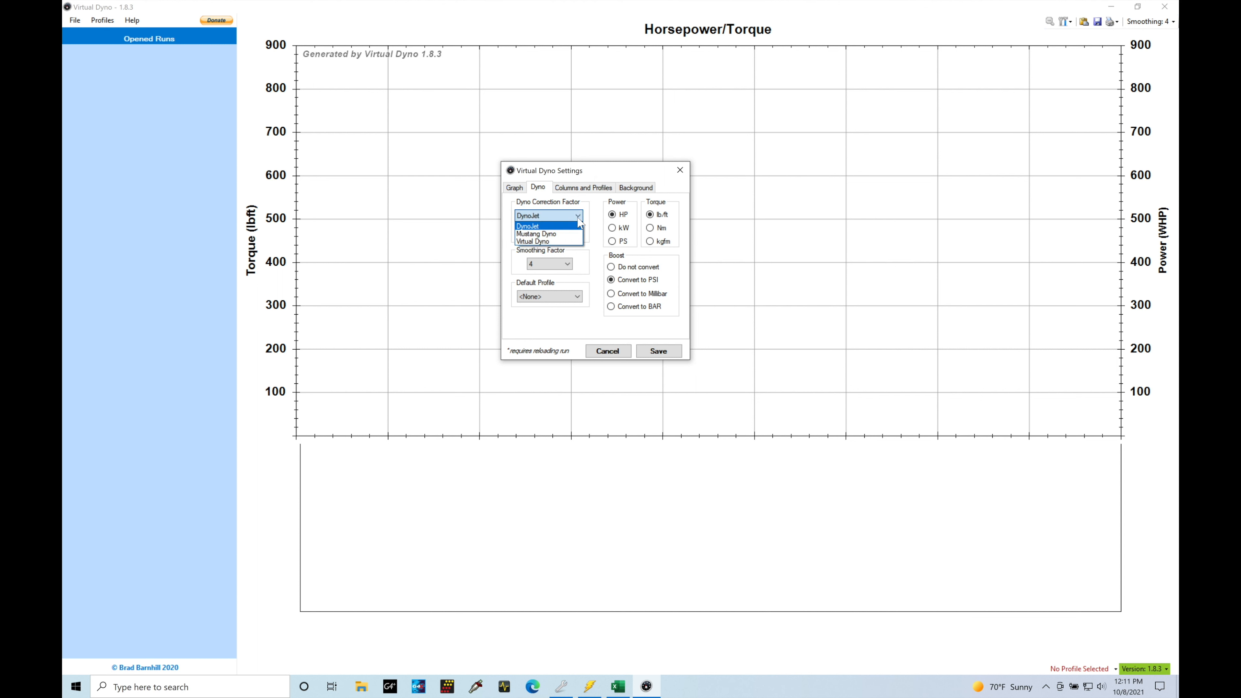
left_click(536, 234)
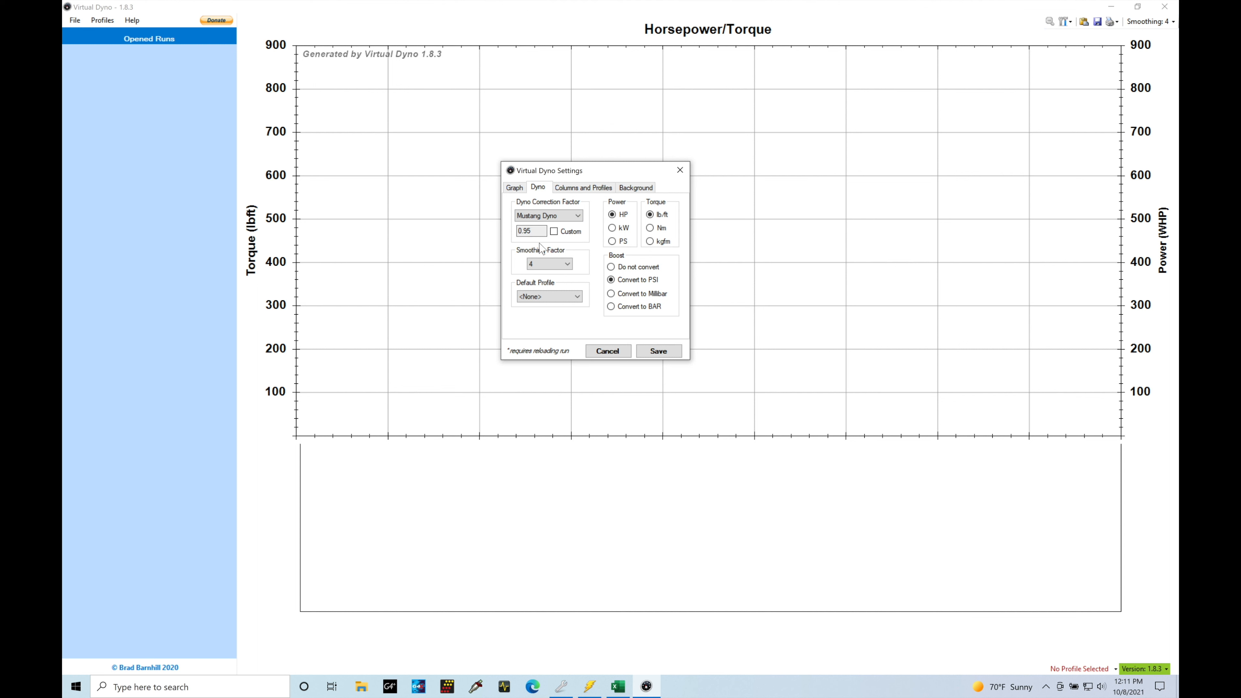
left_click(547, 216)
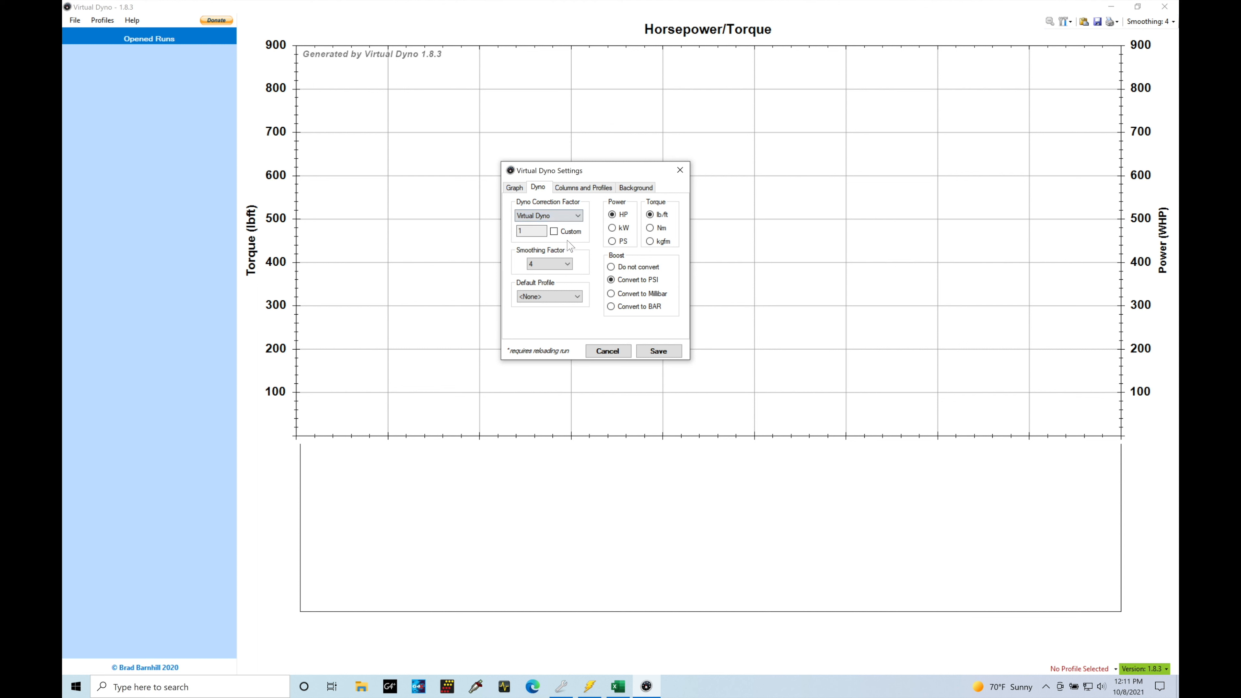
left_click(577, 215)
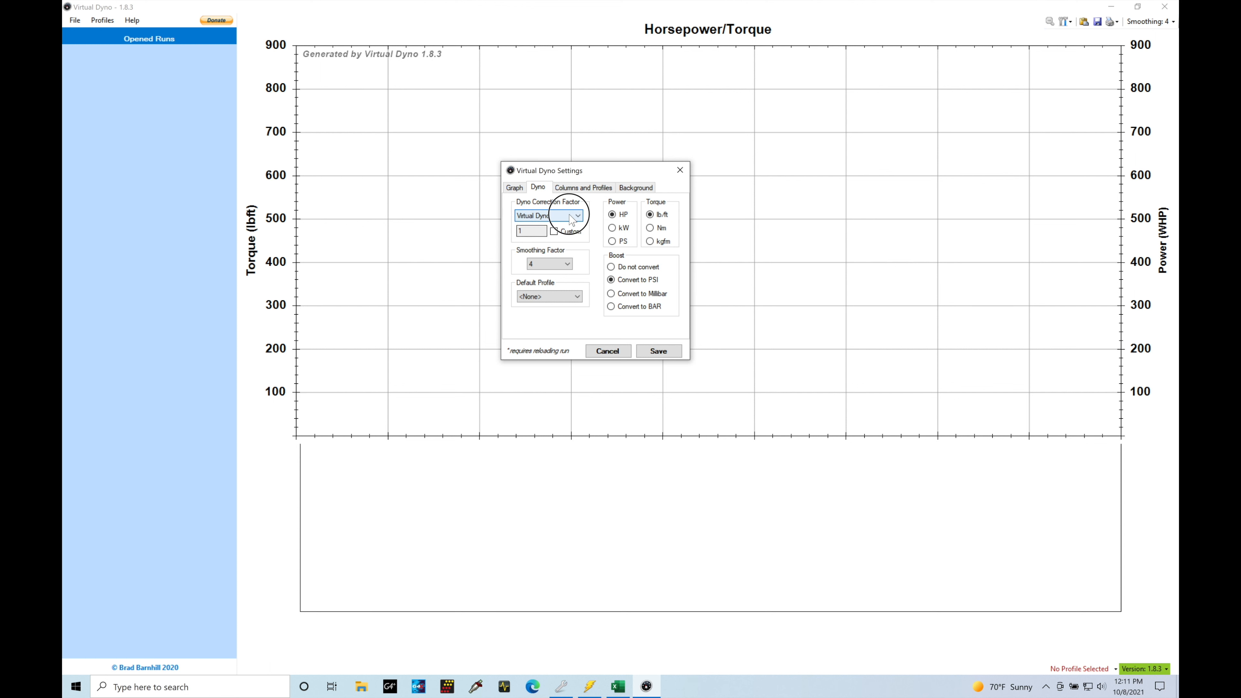
left_click(546, 215)
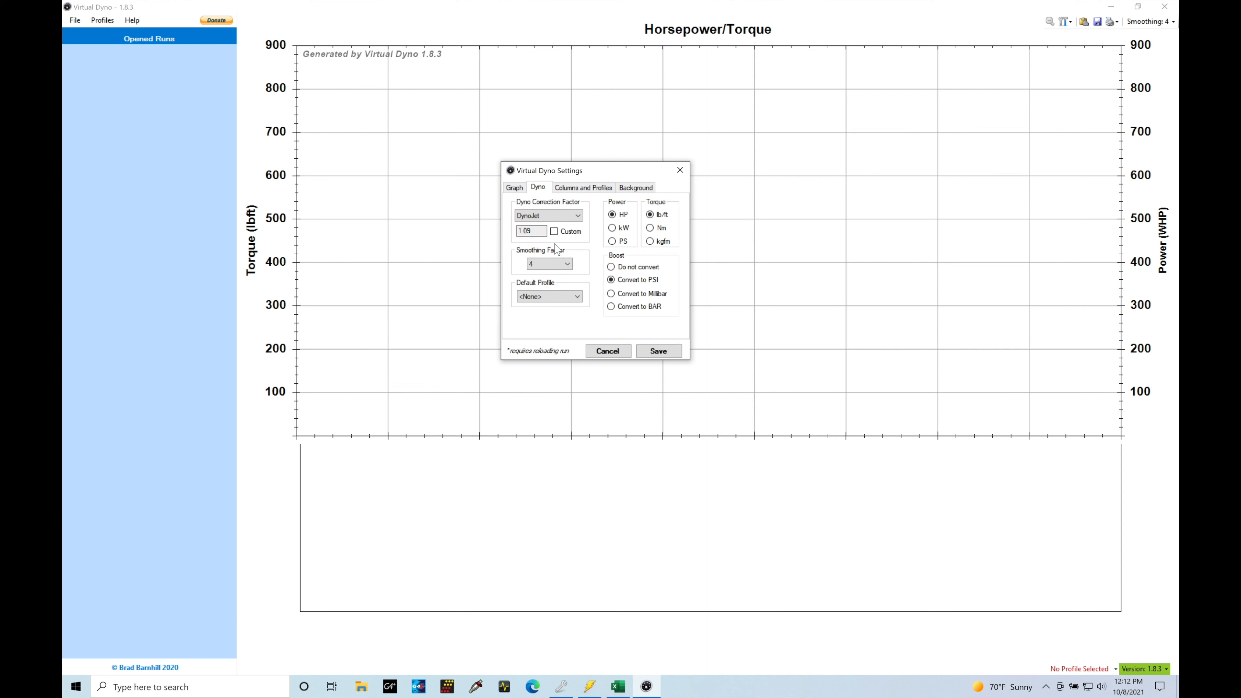
mouse_move(552, 274)
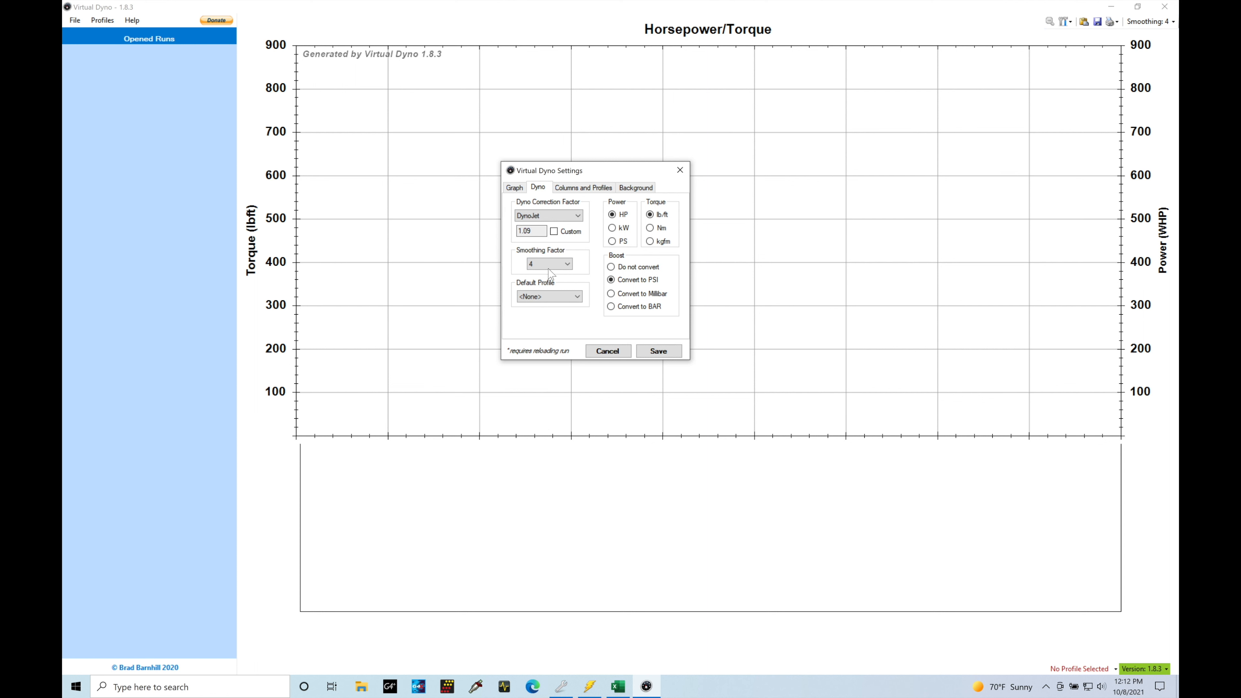
mouse_move(1163, 28)
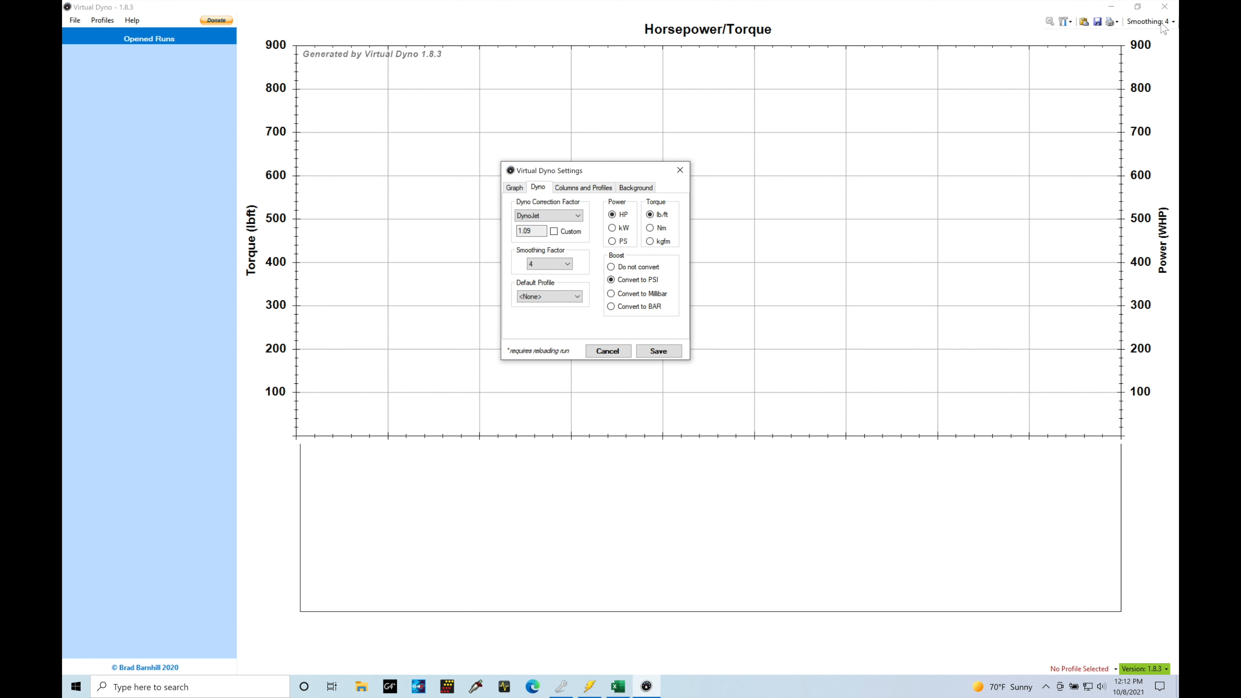
mouse_move(757, 258)
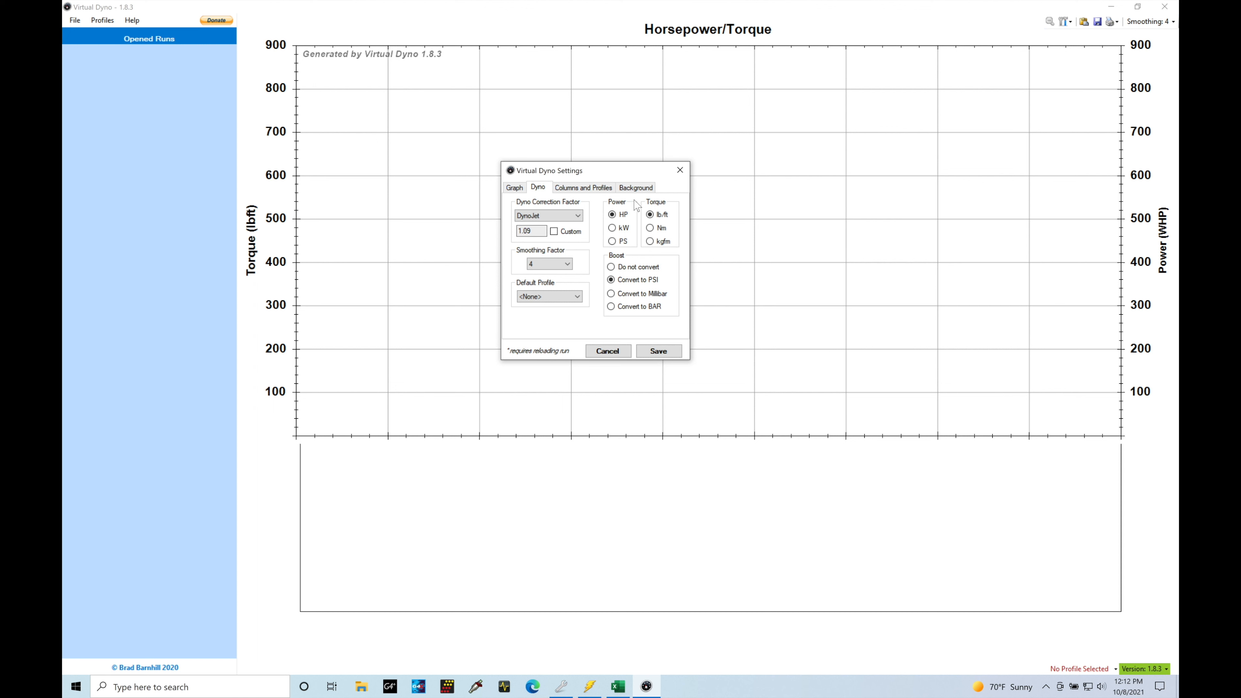
mouse_move(796, 218)
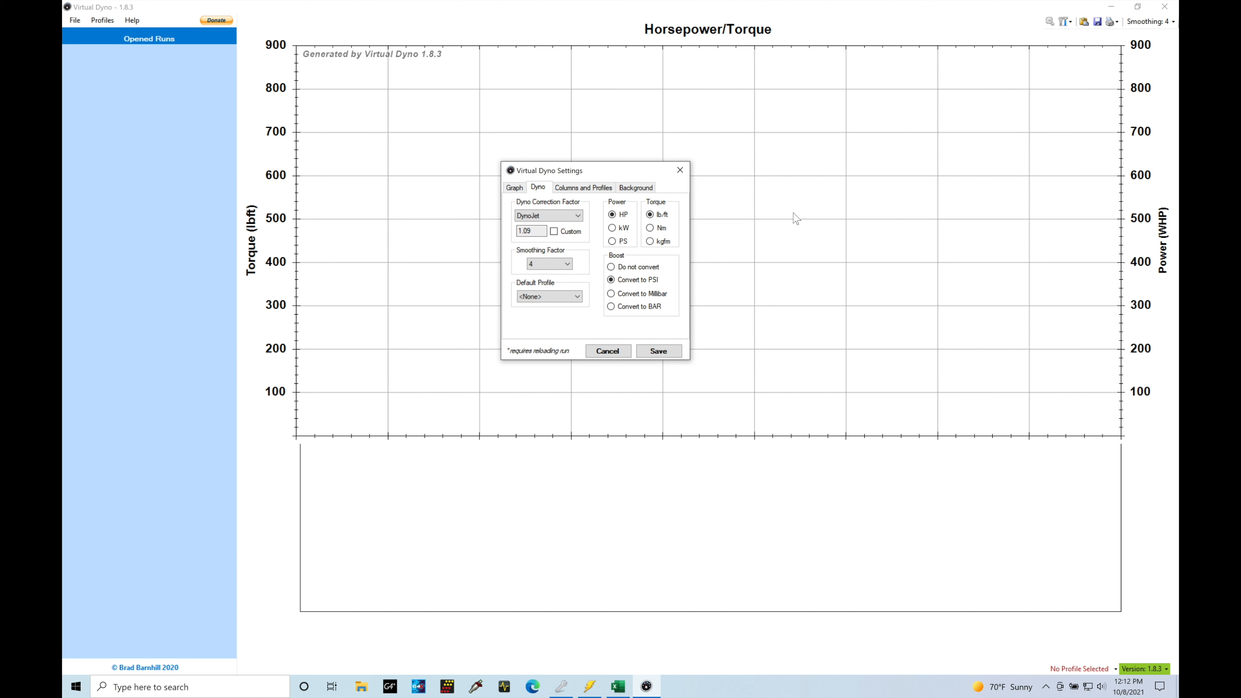
mouse_move(785, 220)
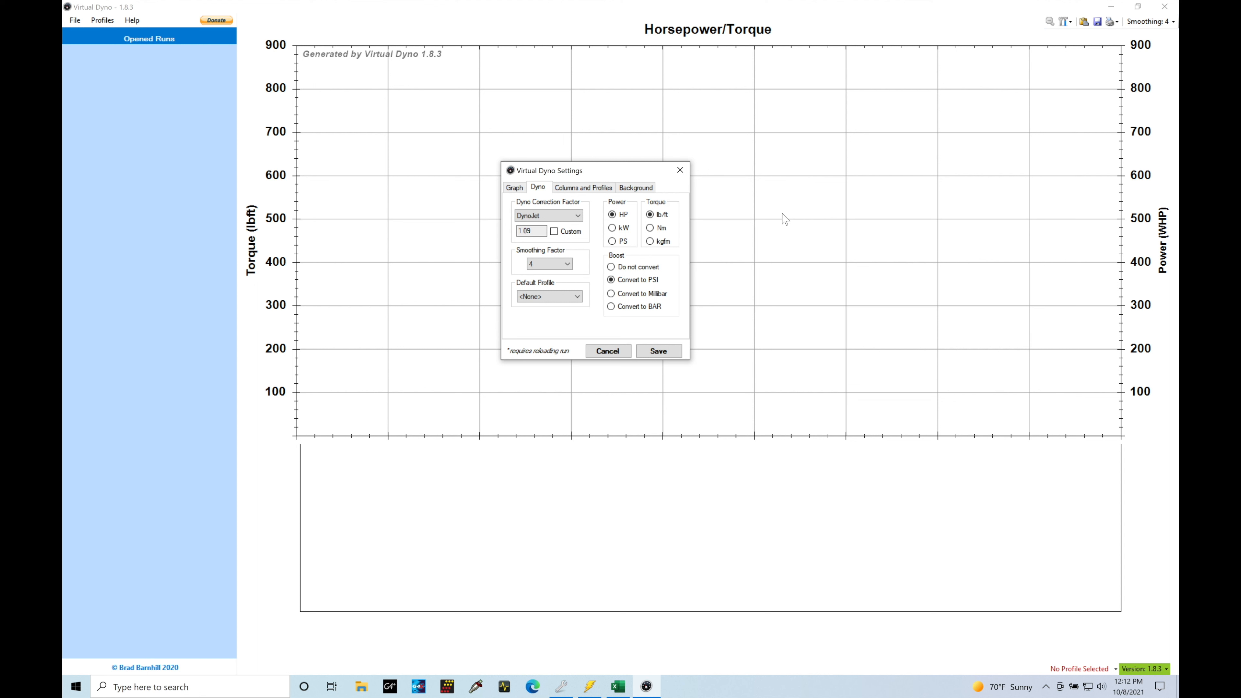
Leave the dyno settings and show the Columns and Profiles page with log column names and profile path.
left_click(611, 215)
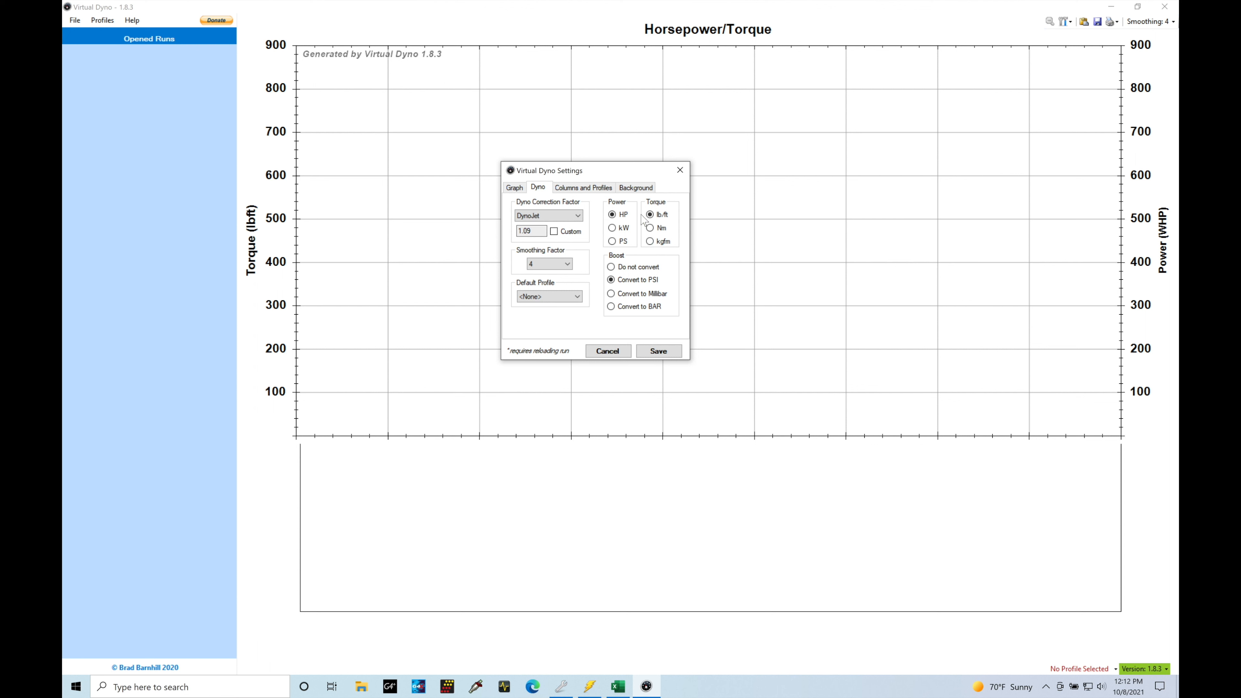
mouse_move(645, 245)
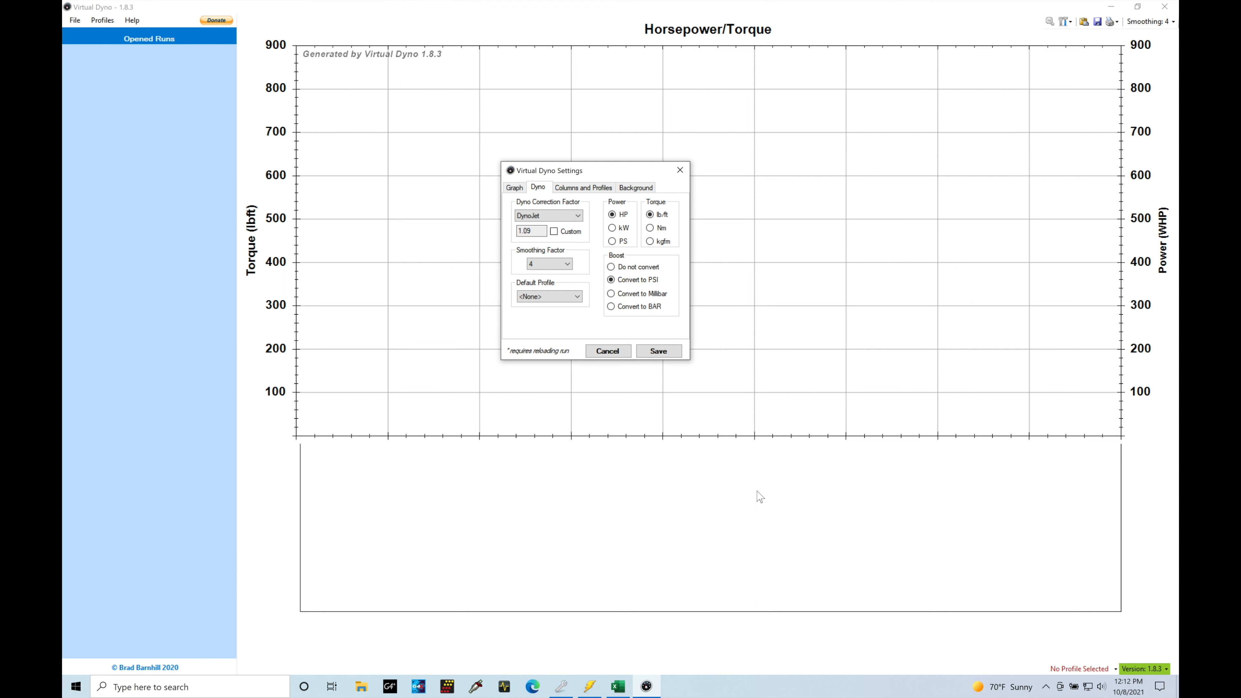
mouse_move(625, 384)
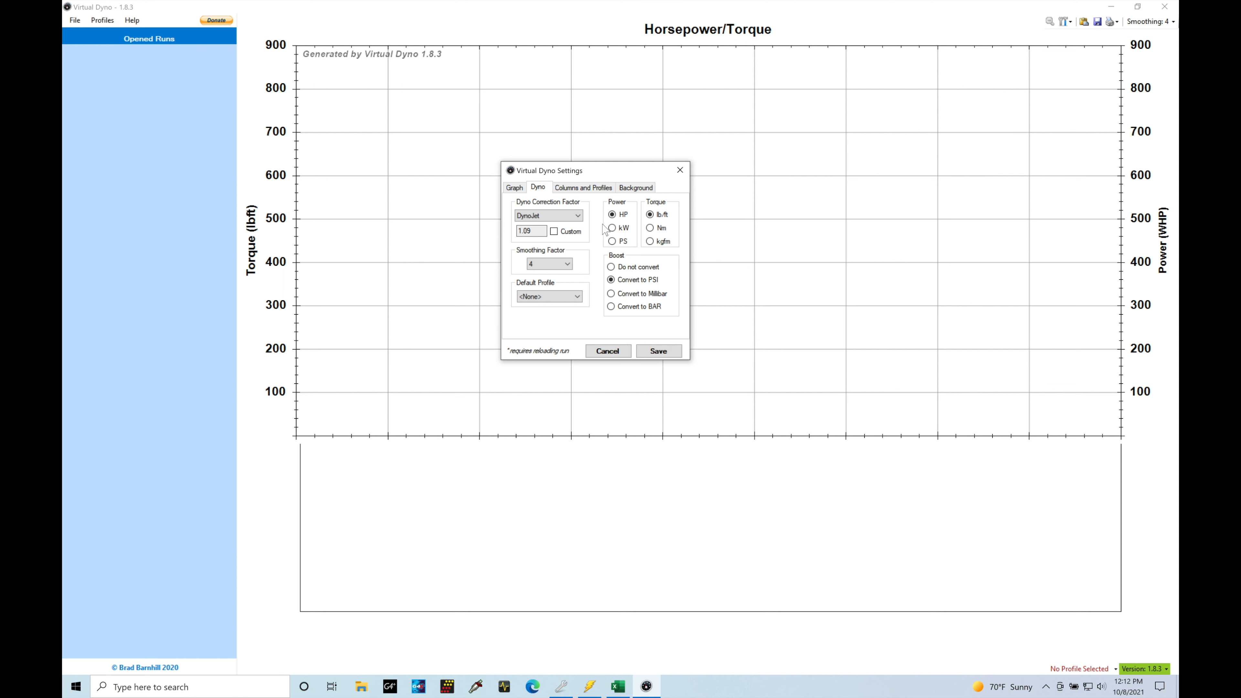
left_click(583, 187)
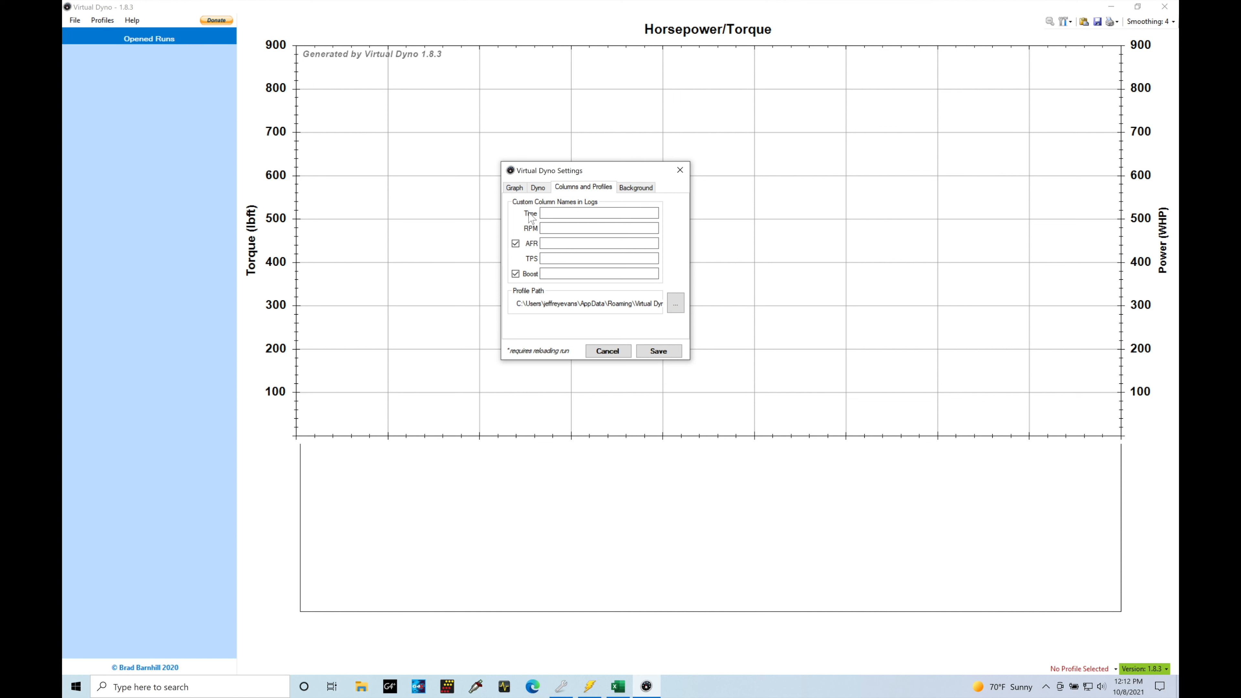
mouse_move(555, 258)
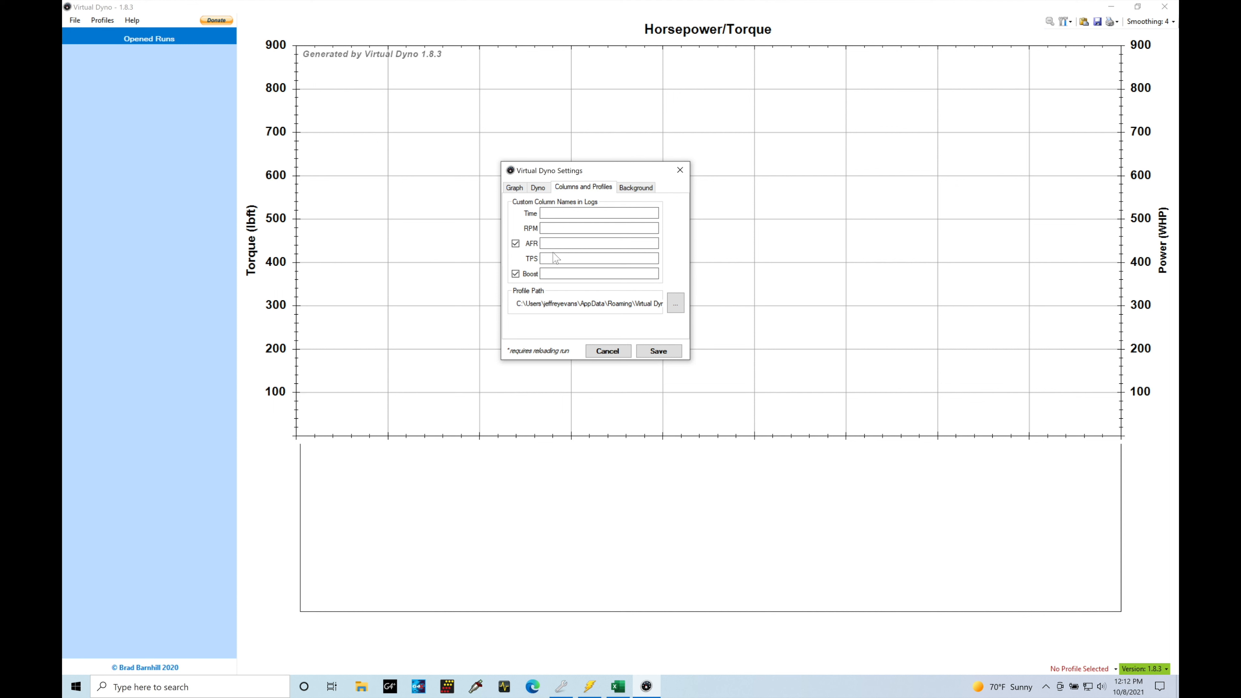